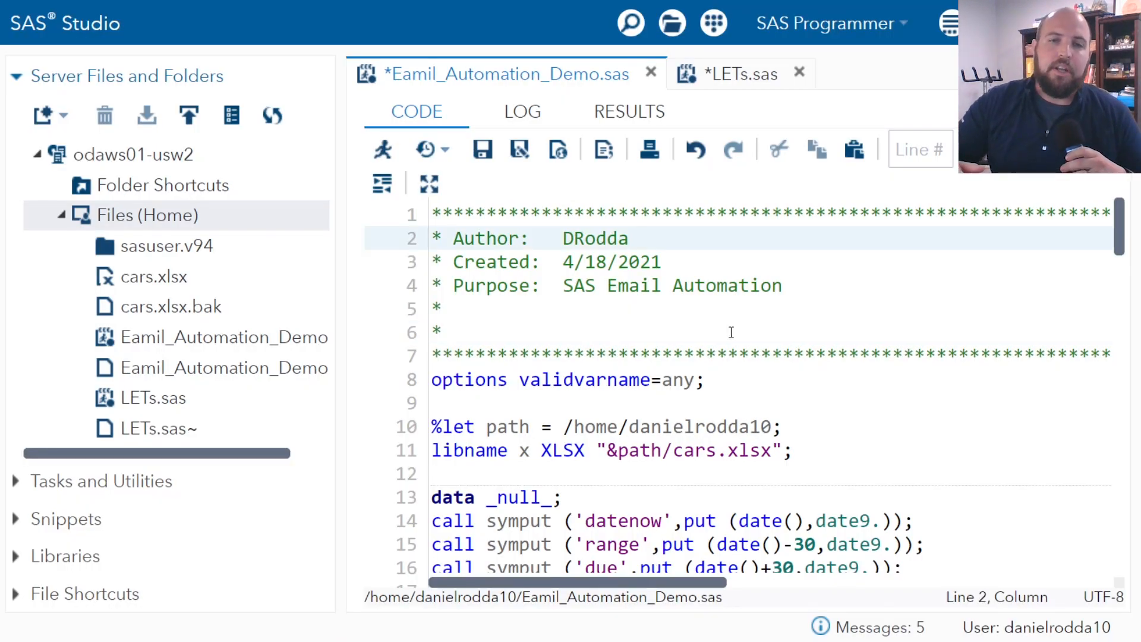
Step: Review the path and X library definition lines in the program
{"action": "scroll", "scroll_direction": "down", "scroll_amount": 3}
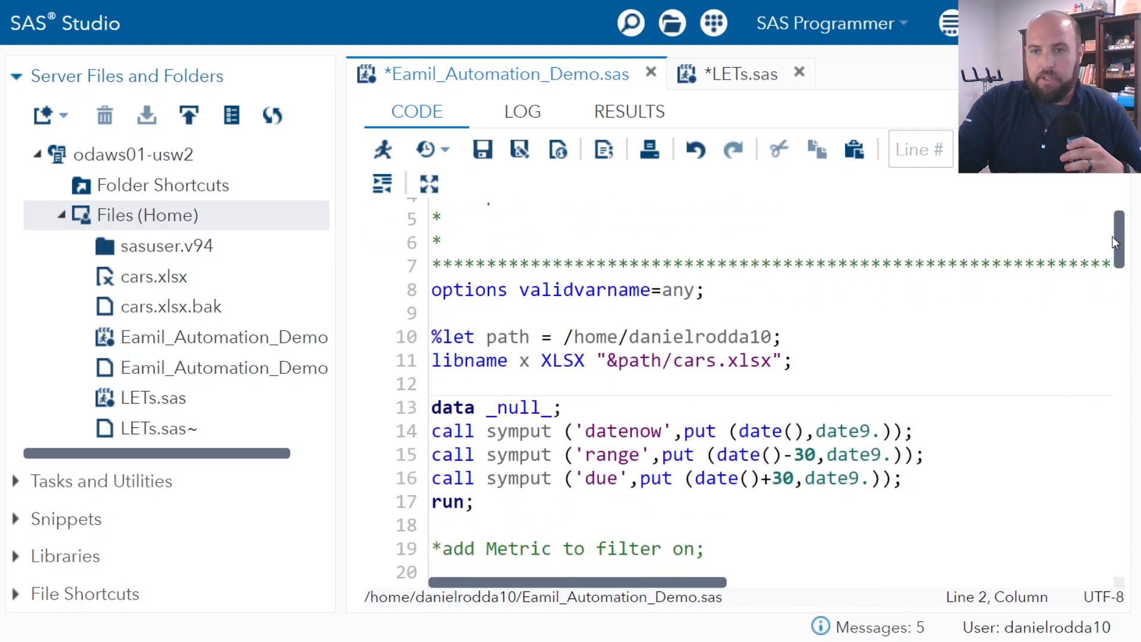
{"action": "left_click_drag", "start_coordinate": [452, 313], "coordinate": [793, 360]}
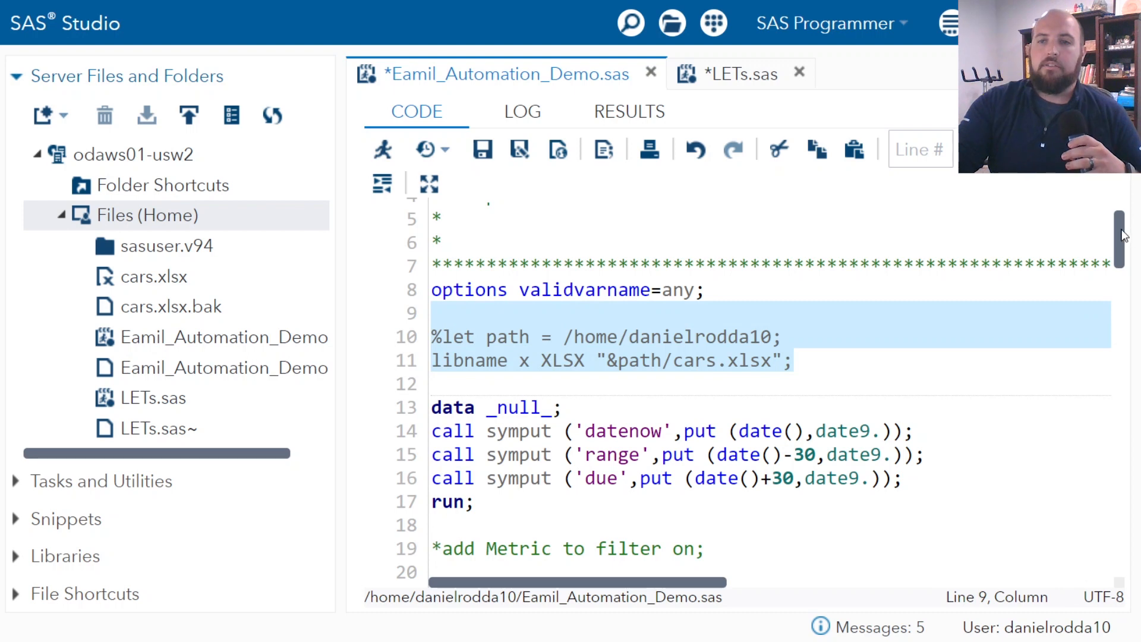
{"action": "scroll", "scroll_direction": "down", "scroll_amount": 3}
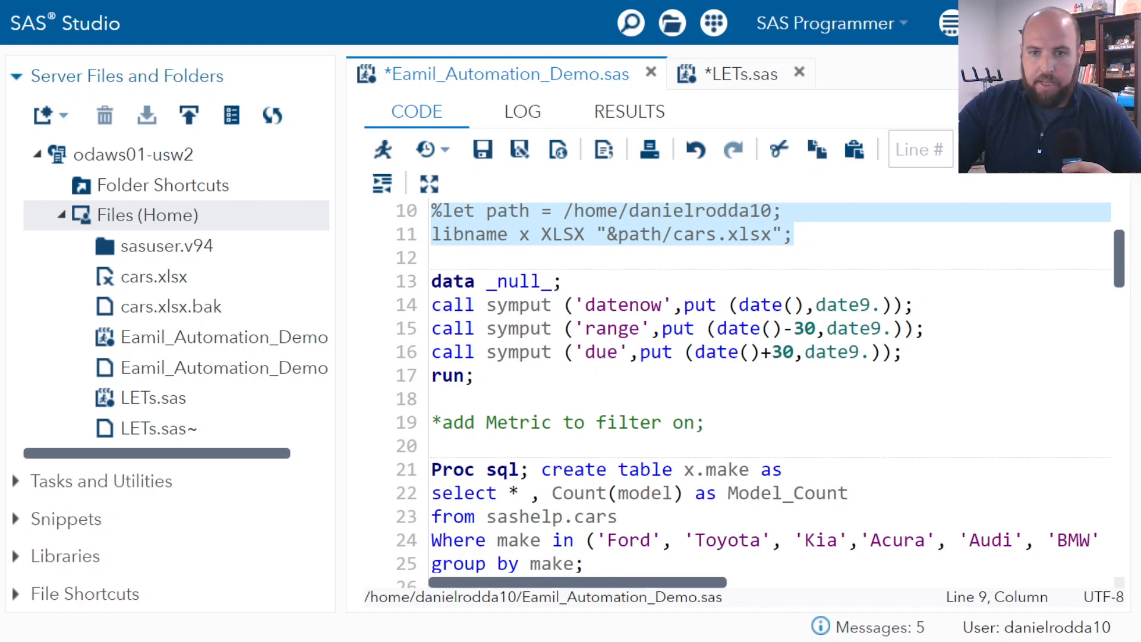
{"action": "scroll", "scroll_direction": "down", "scroll_amount": 3}
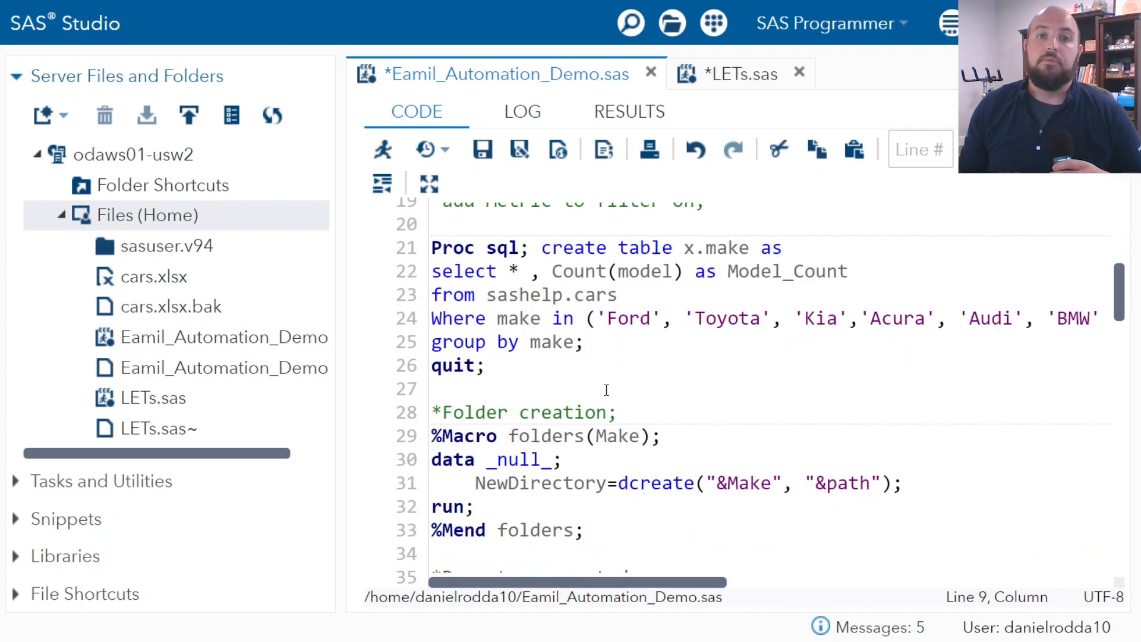
Step: Run only the PROC SQL step (lines 21–26) and hit the 'Libref X is not assigned' error
{"action": "left_click_drag", "start_coordinate": [430, 247], "coordinate": [484, 366]}
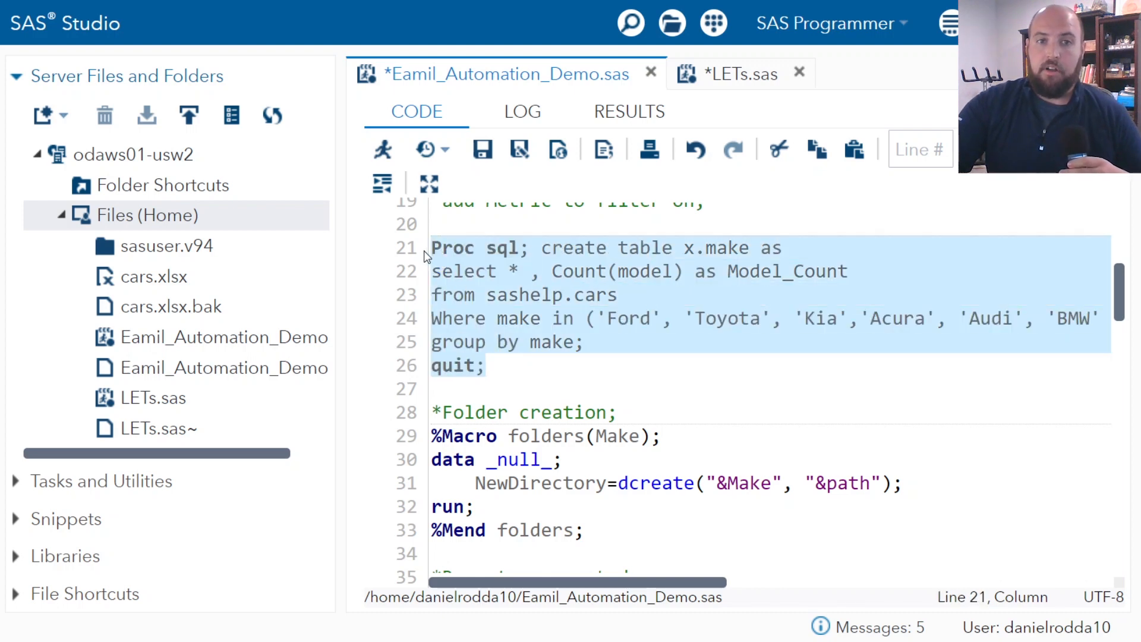
{"action": "mouse_move", "coordinate": [381, 149]}
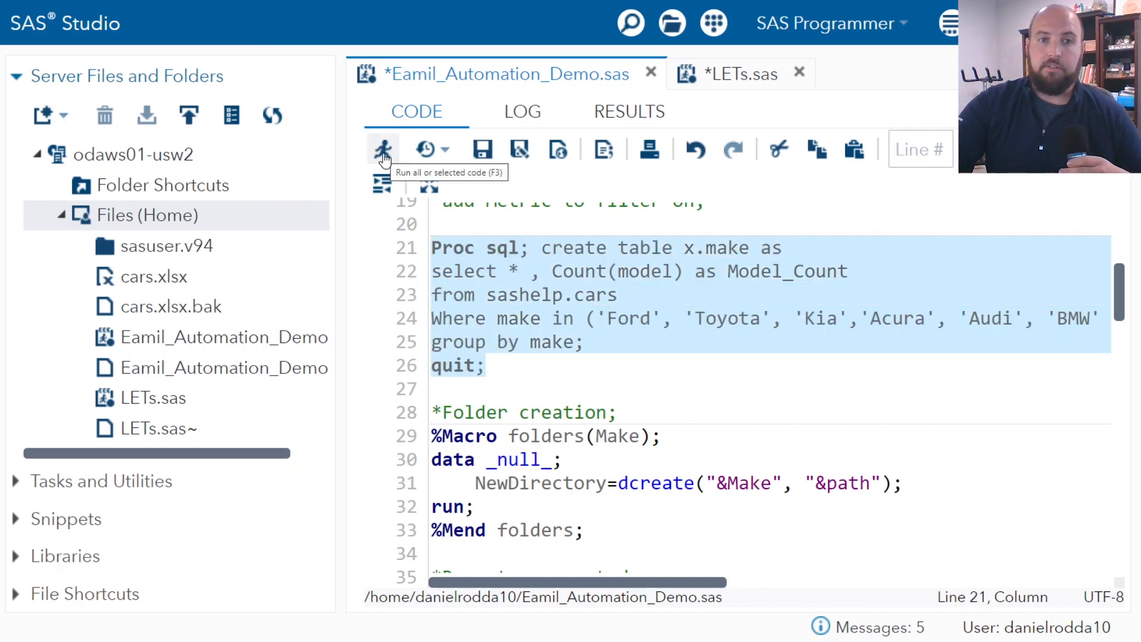
{"action": "left_click", "coordinate": [381, 150]}
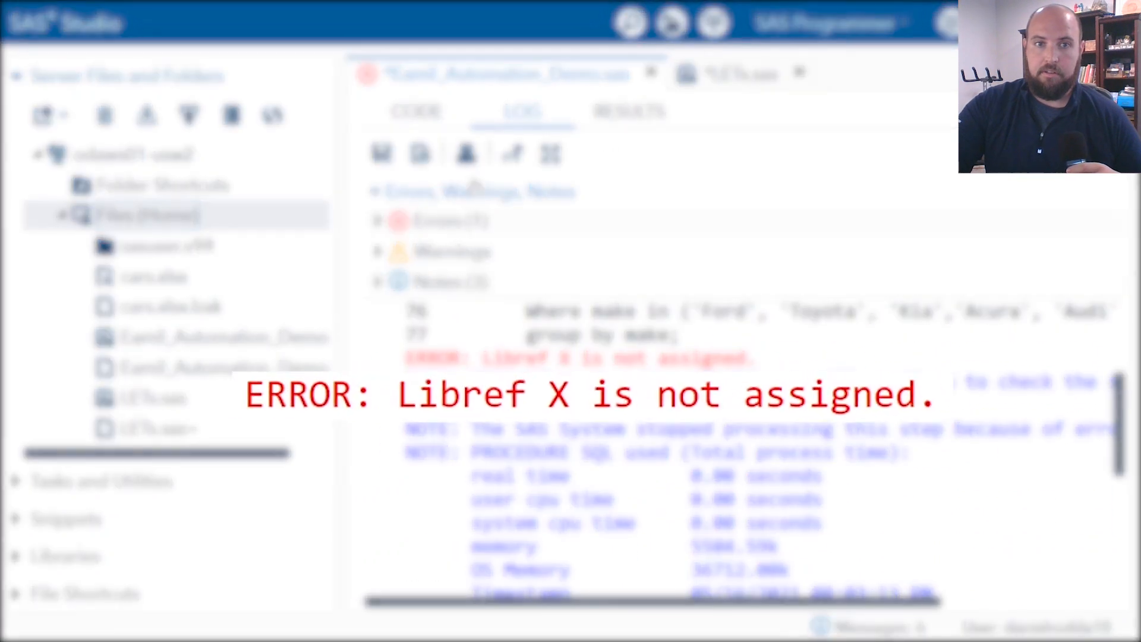
{"action": "left_click", "coordinate": [416, 112]}
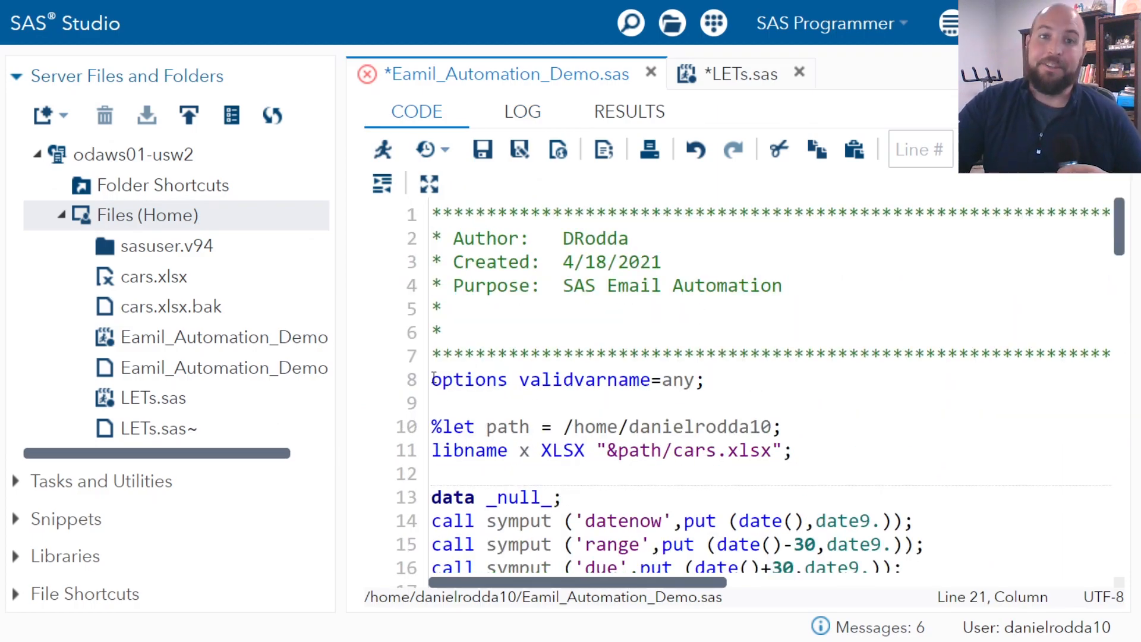
Step: Run the options, %let path, libname X and data _null_ date lines so X is assigned
{"action": "left_click_drag", "start_coordinate": [432, 379], "coordinate": [453, 497]}
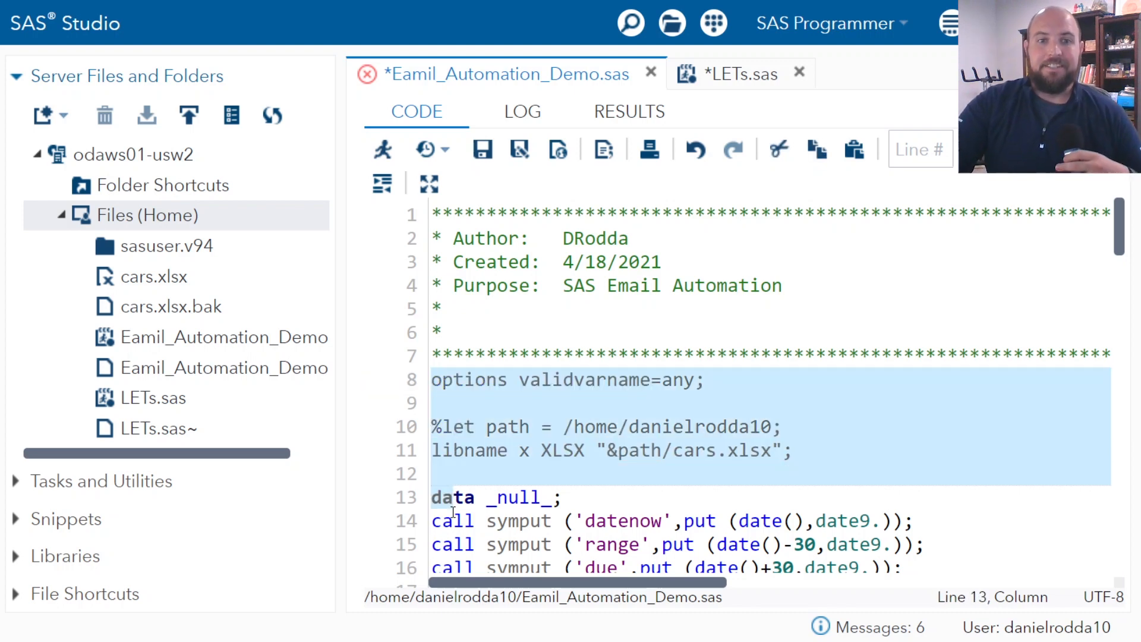
{"action": "scroll", "scroll_direction": "down", "scroll_amount": 3}
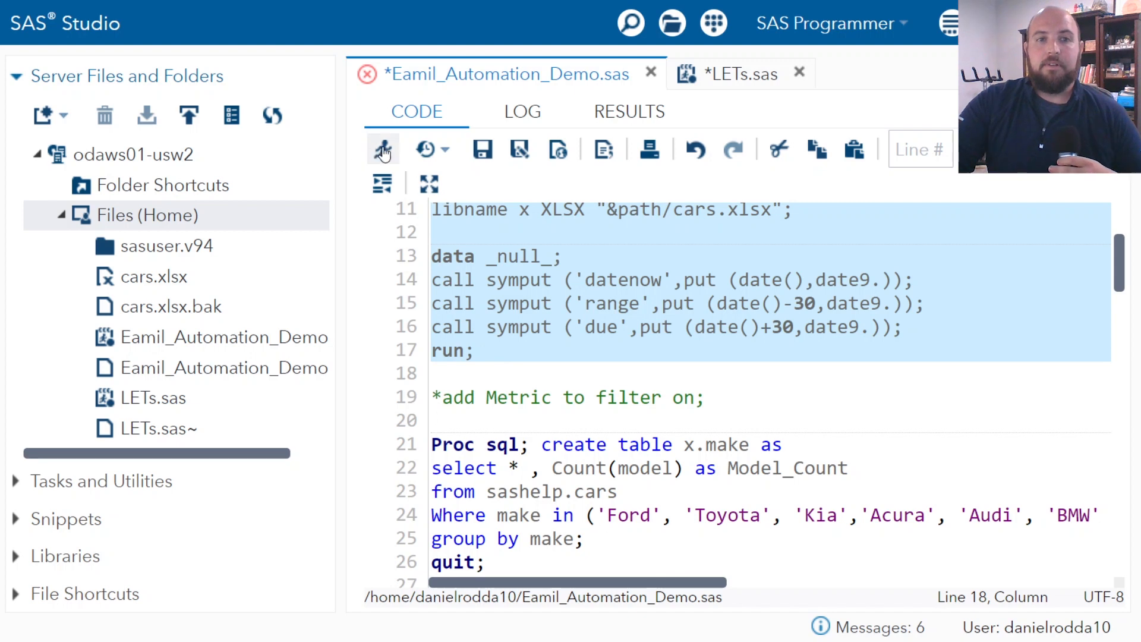
{"action": "left_click", "coordinate": [381, 149]}
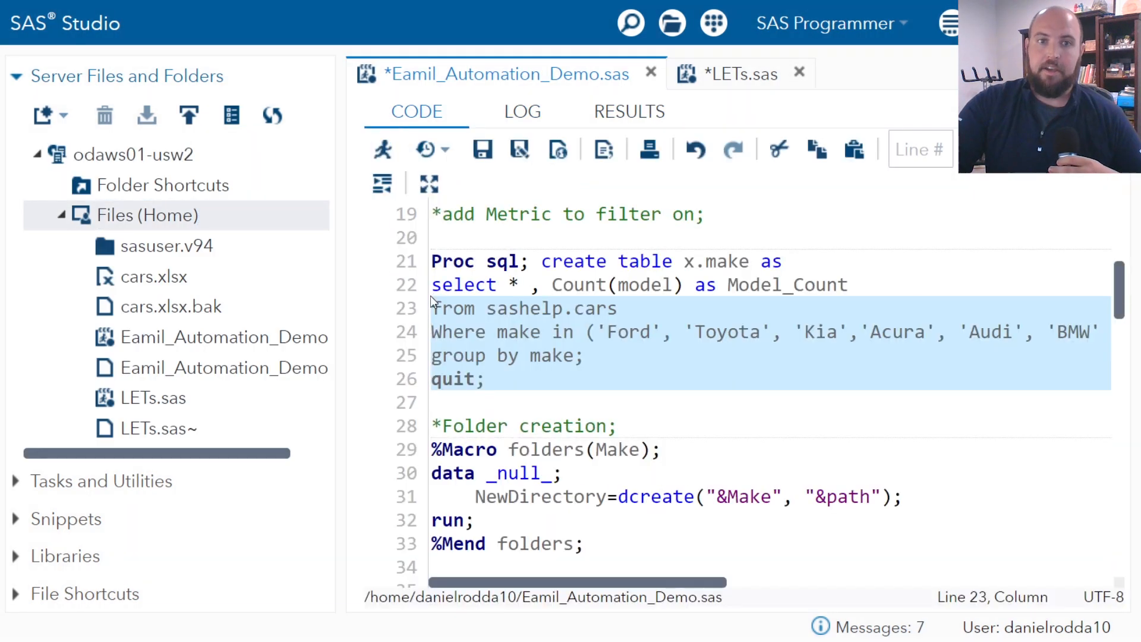
{"action": "left_click", "coordinate": [486, 379]}
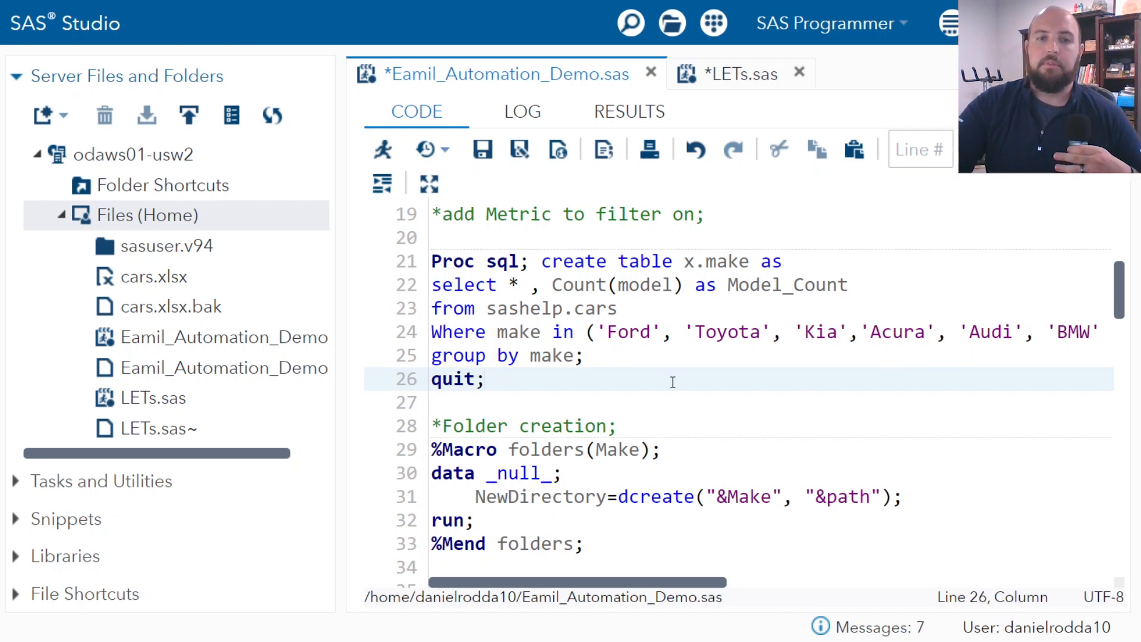
{"action": "mouse_move", "coordinate": [552, 390]}
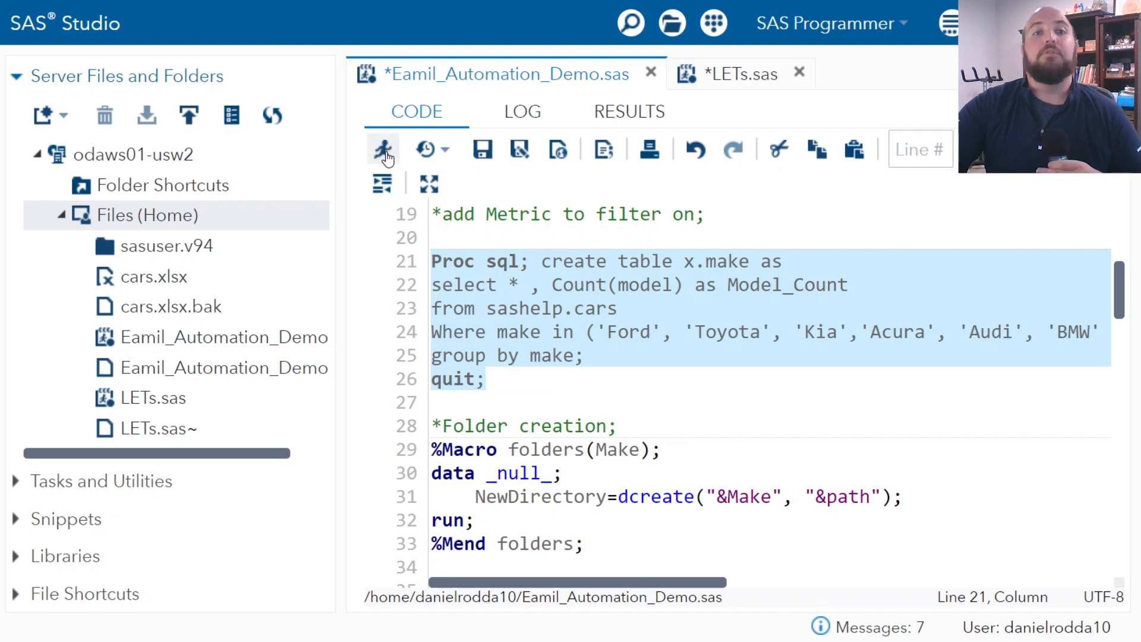
Step: Rerun PROC SQL to create X.MAKE and check Model_Count values for the Acura rows
{"action": "left_click", "coordinate": [382, 150]}
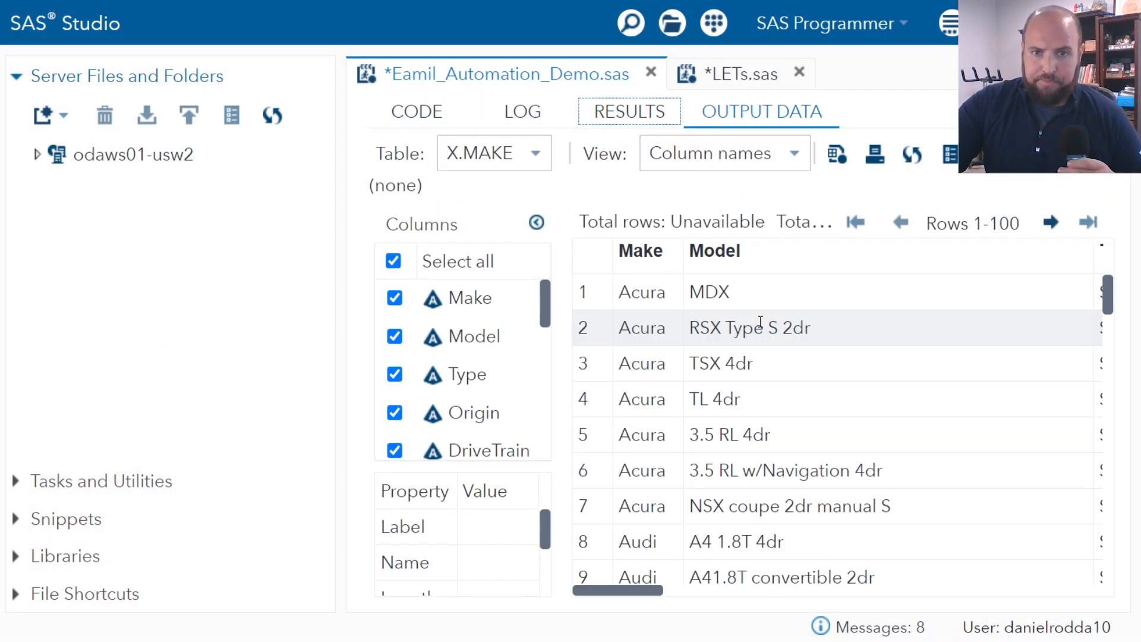
{"action": "left_click", "coordinate": [38, 154]}
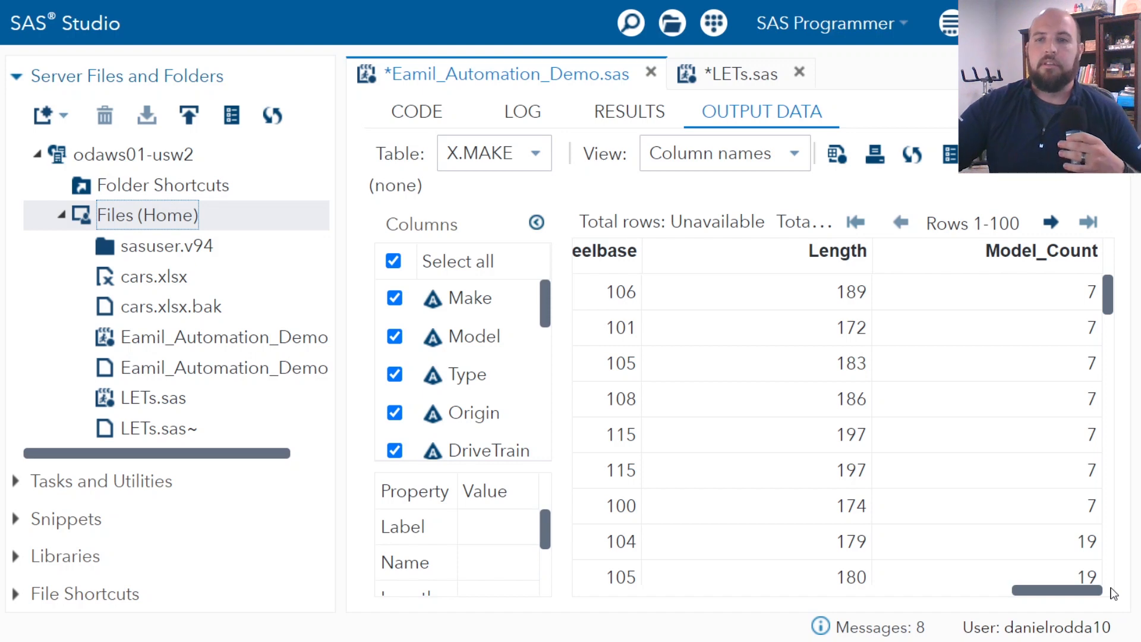
{"action": "left_click", "coordinate": [983, 292]}
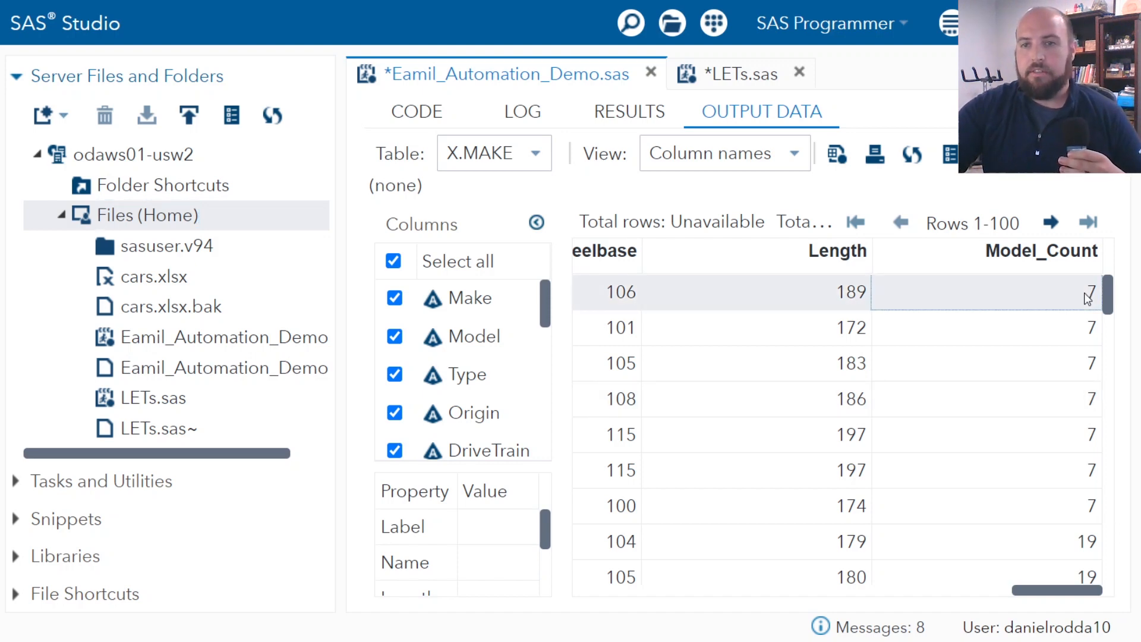
{"action": "left_click", "coordinate": [986, 507]}
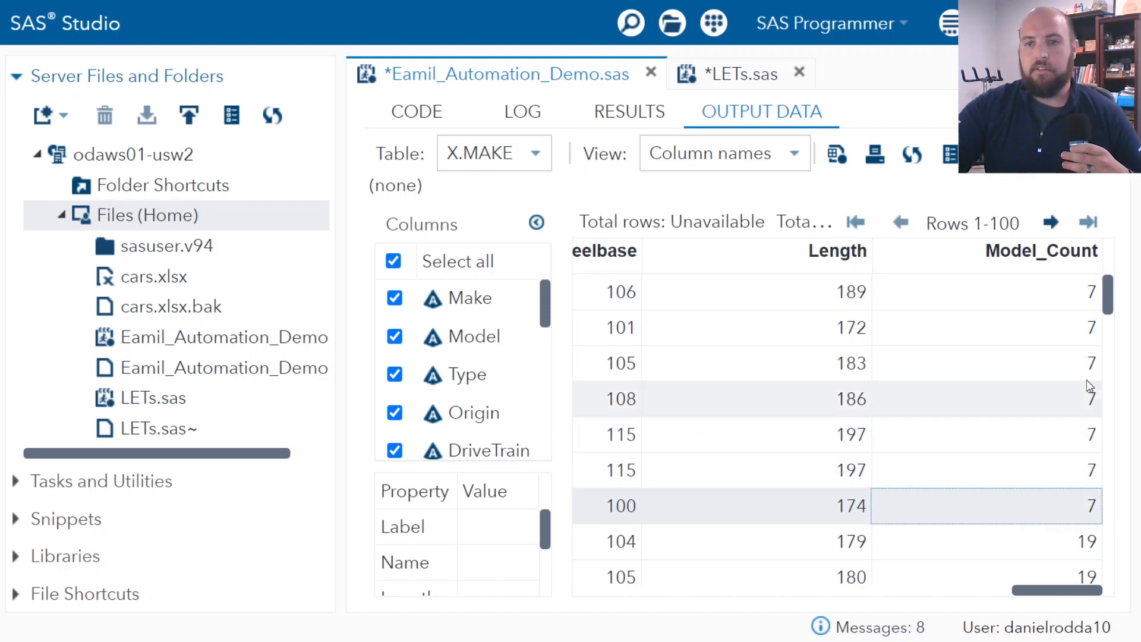
{"action": "left_click", "coordinate": [416, 111]}
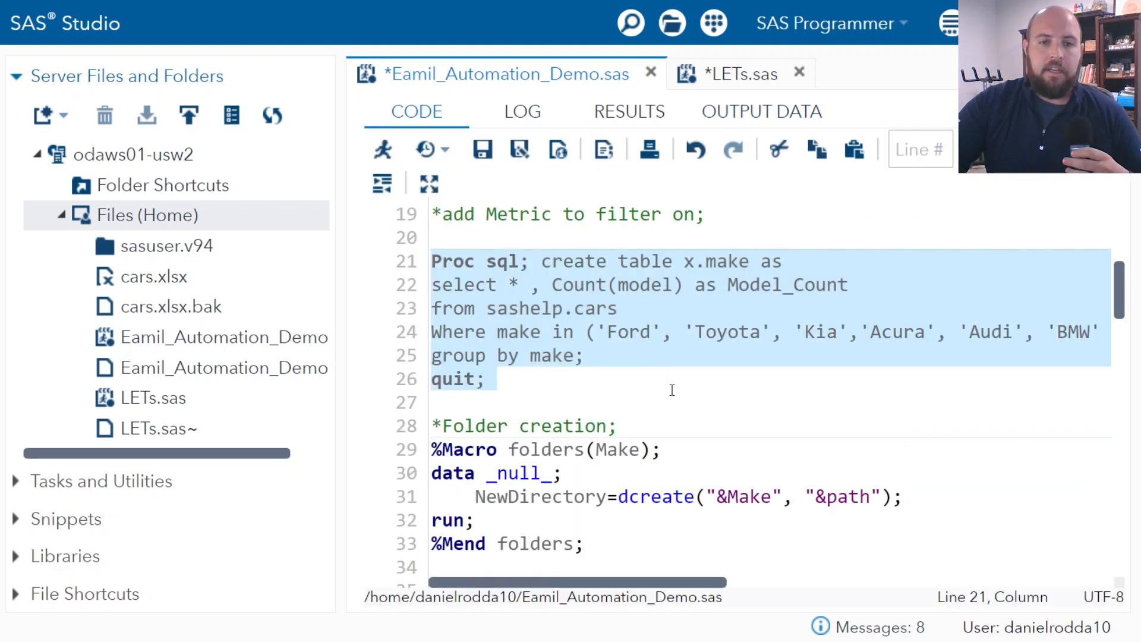
{"action": "scroll", "scroll_direction": "down", "scroll_amount": 3}
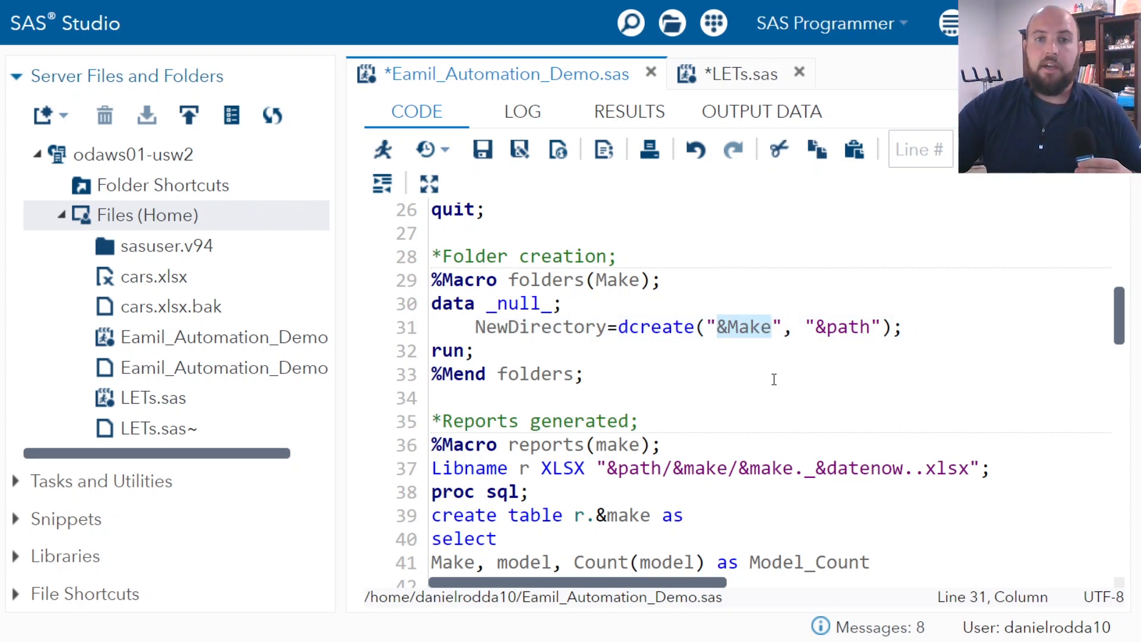
{"action": "mouse_move", "coordinate": [765, 362]}
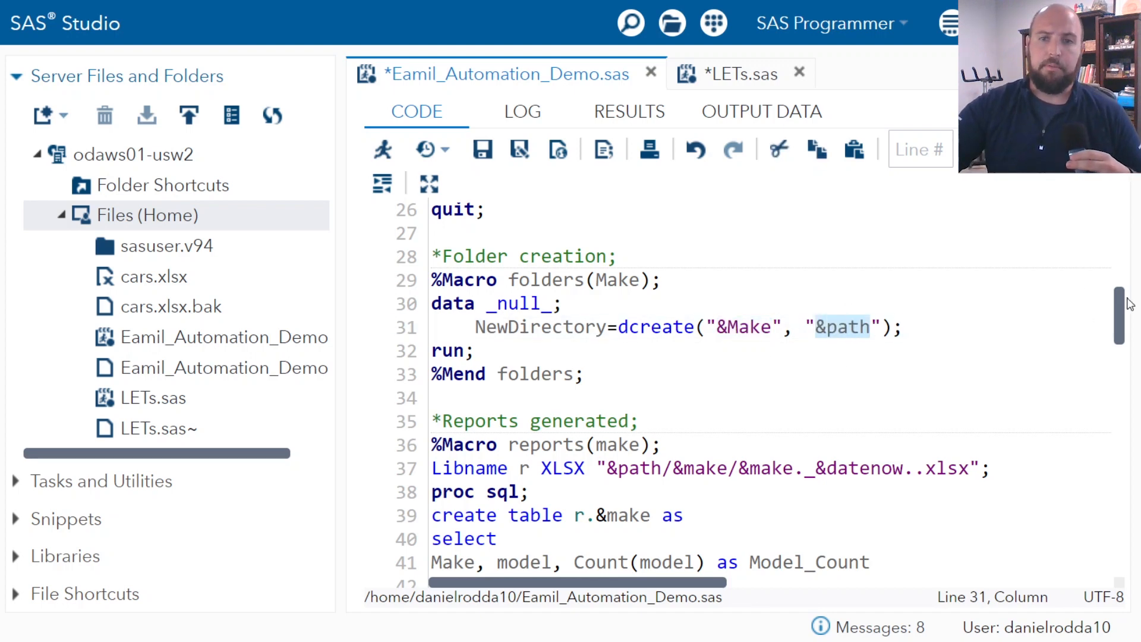
{"action": "scroll", "scroll_direction": "down", "scroll_amount": 3}
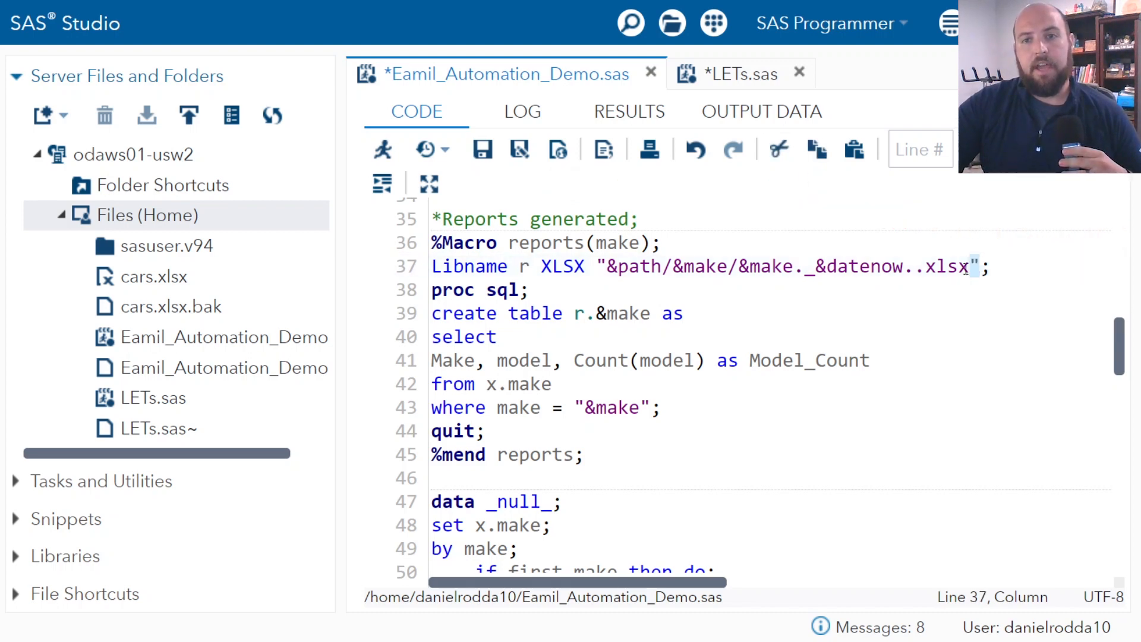
{"action": "left_click_drag", "start_coordinate": [610, 266], "coordinate": [975, 266]}
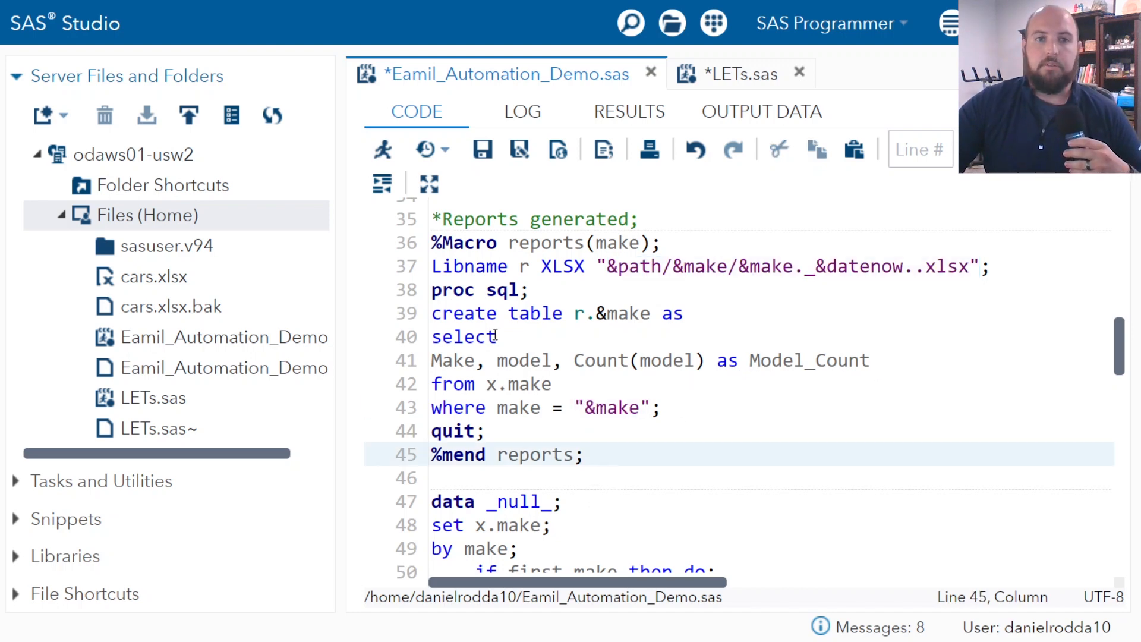
{"action": "mouse_move", "coordinate": [1081, 381]}
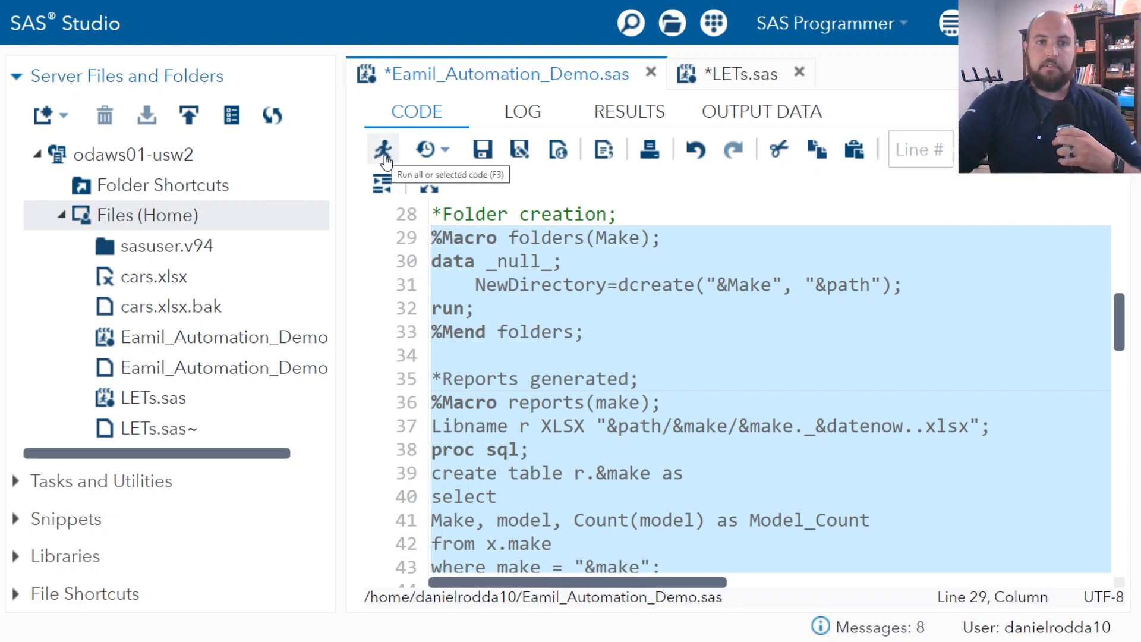
Step: Build the per-make folders and download the Acura_16MAY2021.xlsx report
{"action": "left_click", "coordinate": [382, 150]}
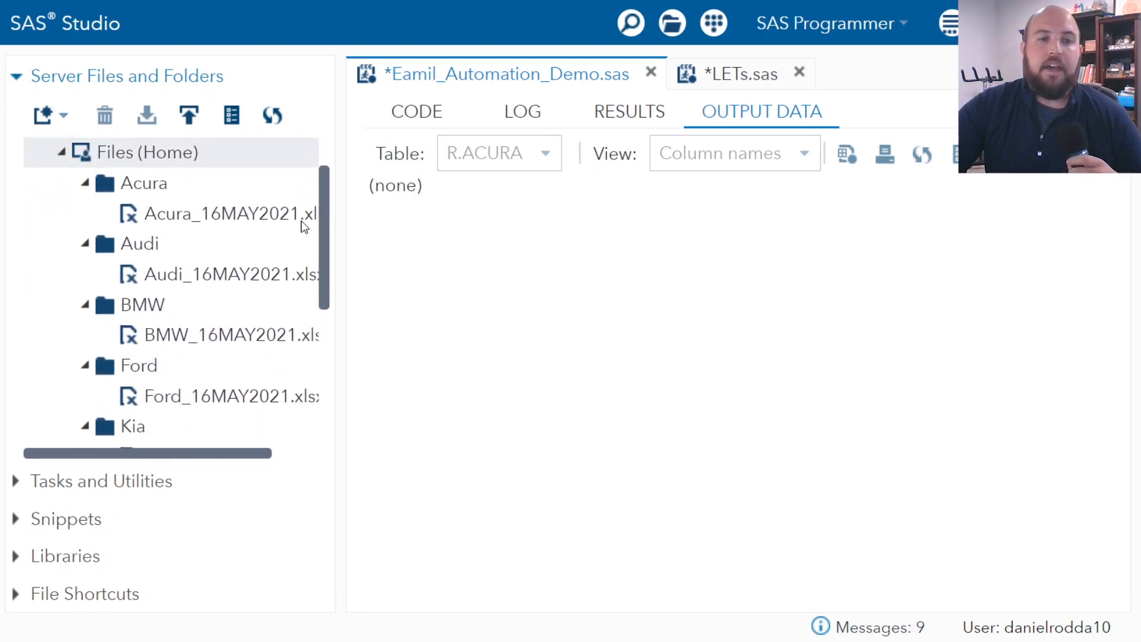
{"action": "left_click", "coordinate": [232, 213]}
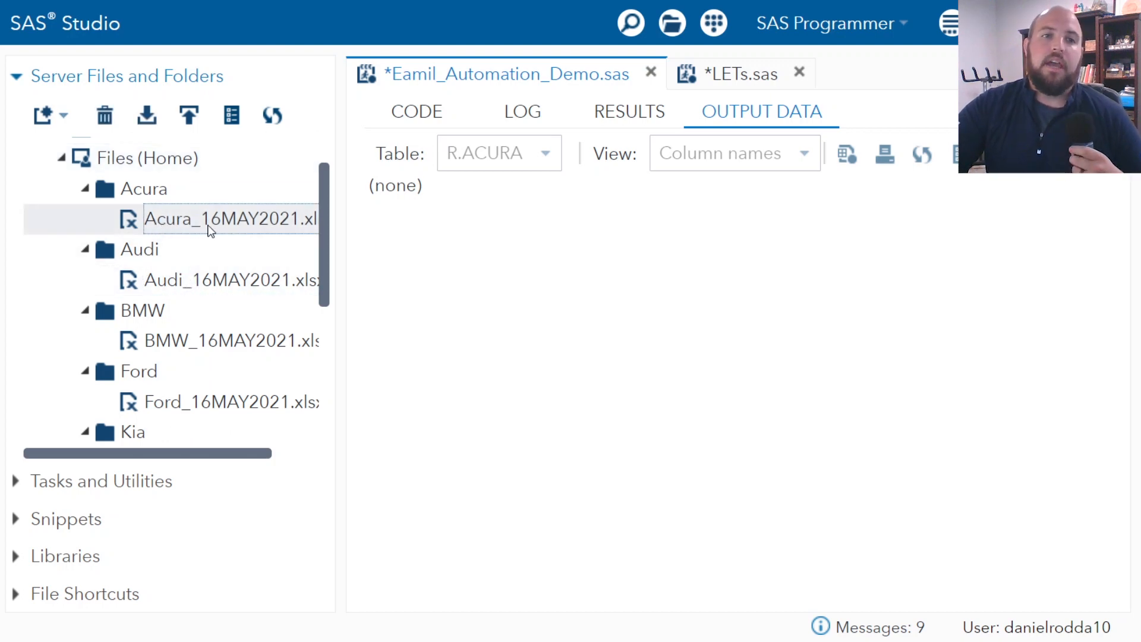
{"action": "mouse_move", "coordinate": [288, 225]}
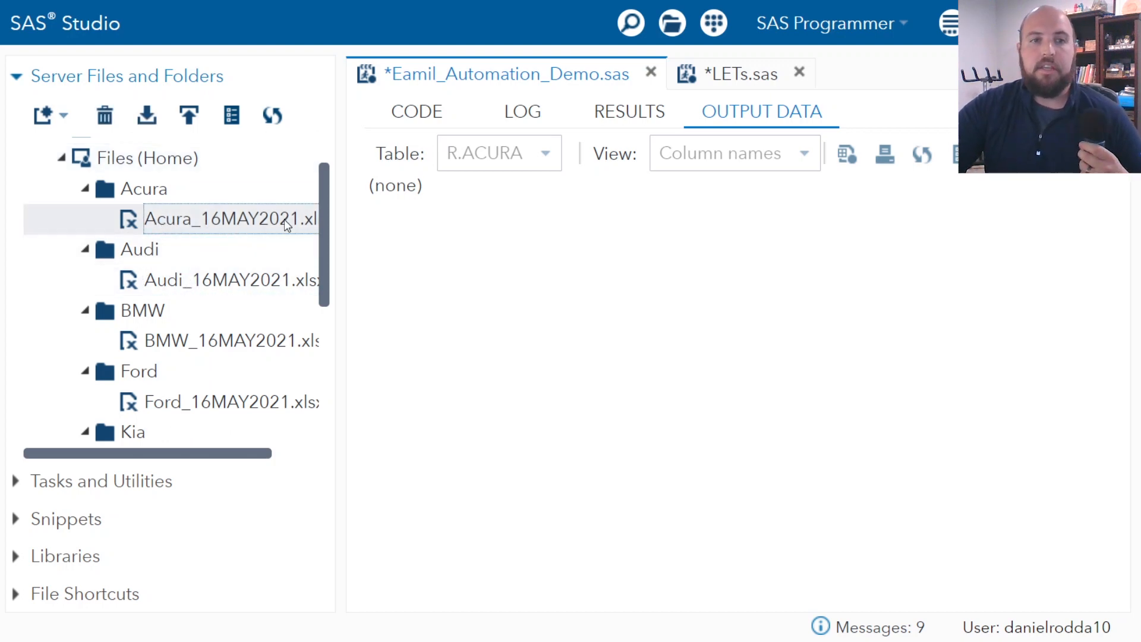
{"action": "mouse_move", "coordinate": [249, 239]}
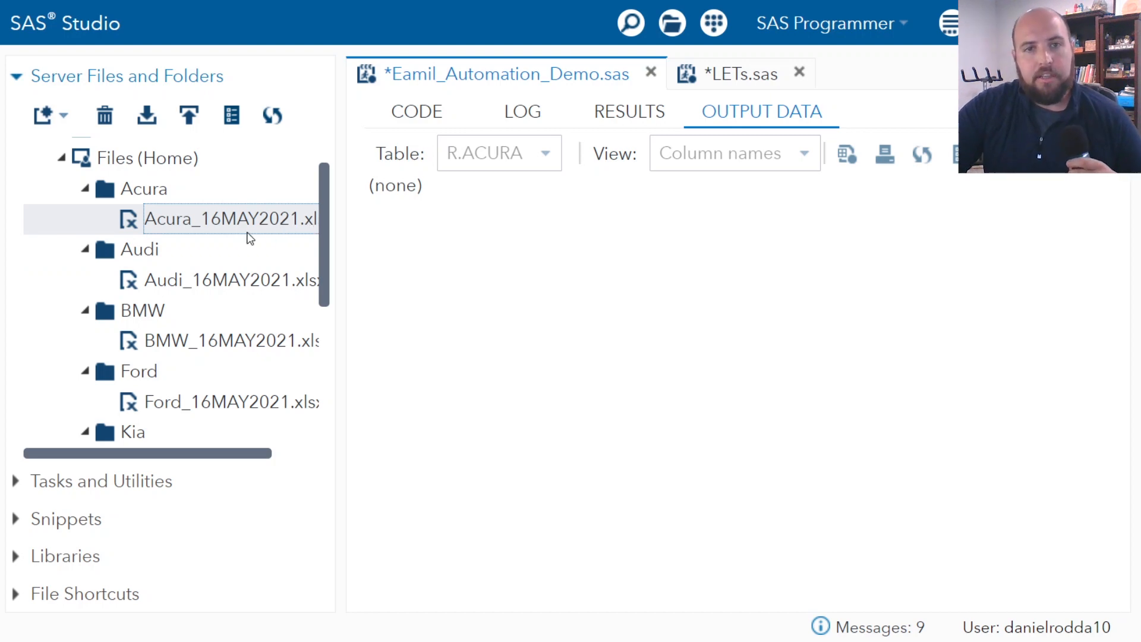
{"action": "mouse_move", "coordinate": [254, 237]}
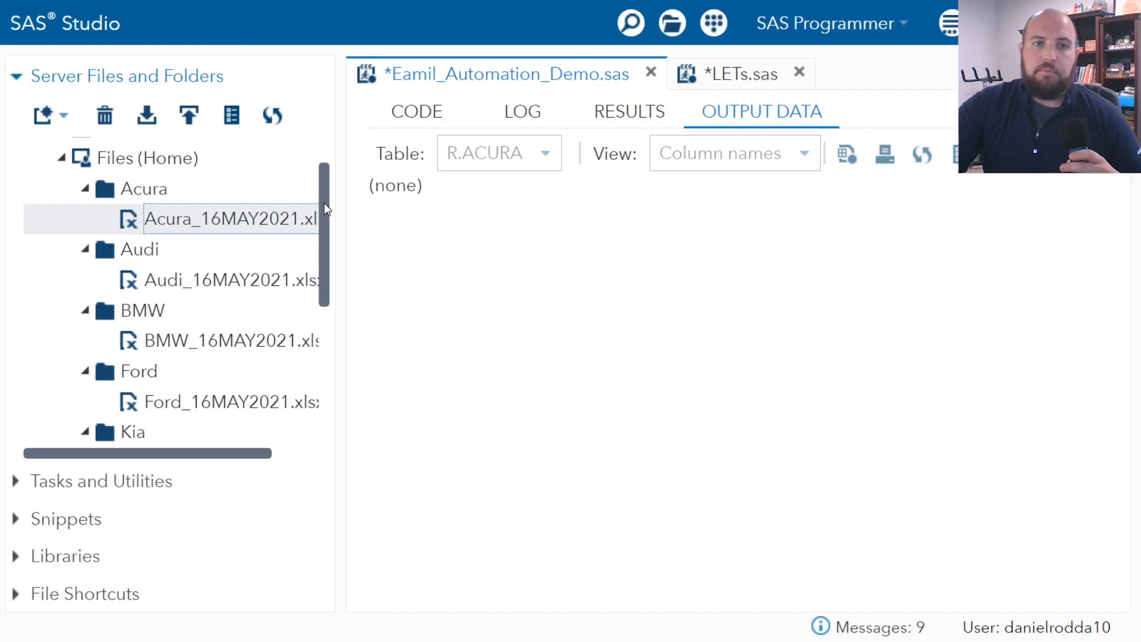
{"action": "left_click", "coordinate": [416, 112]}
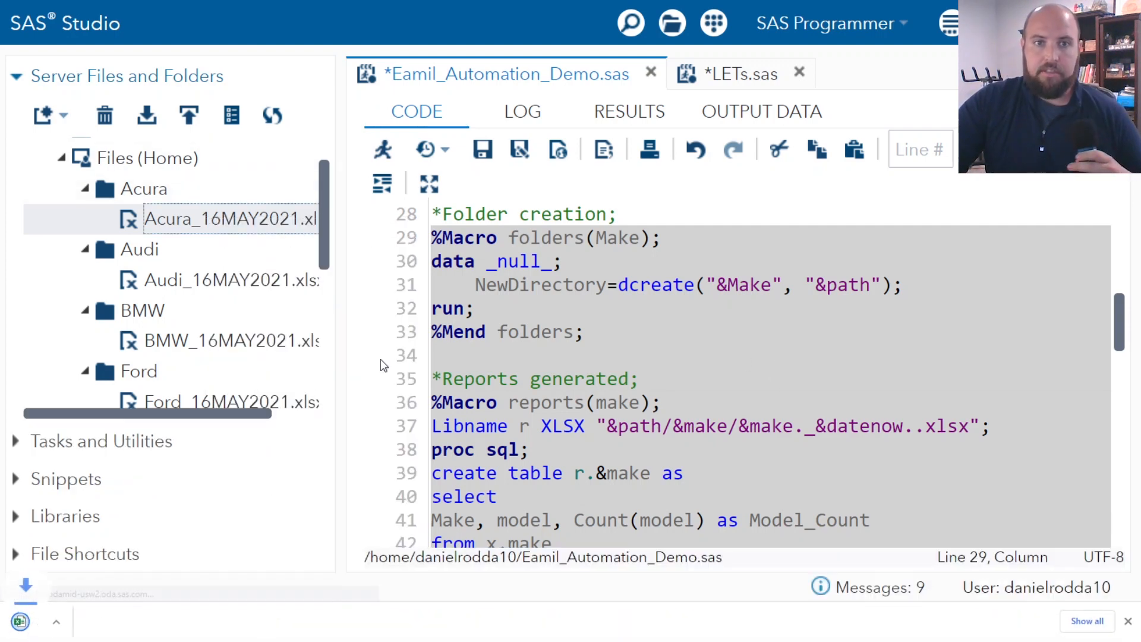
Step: Review Make, Model and Model_Count for the seven Acura models in the downloaded workbook
{"action": "double_click", "coordinate": [229, 219]}
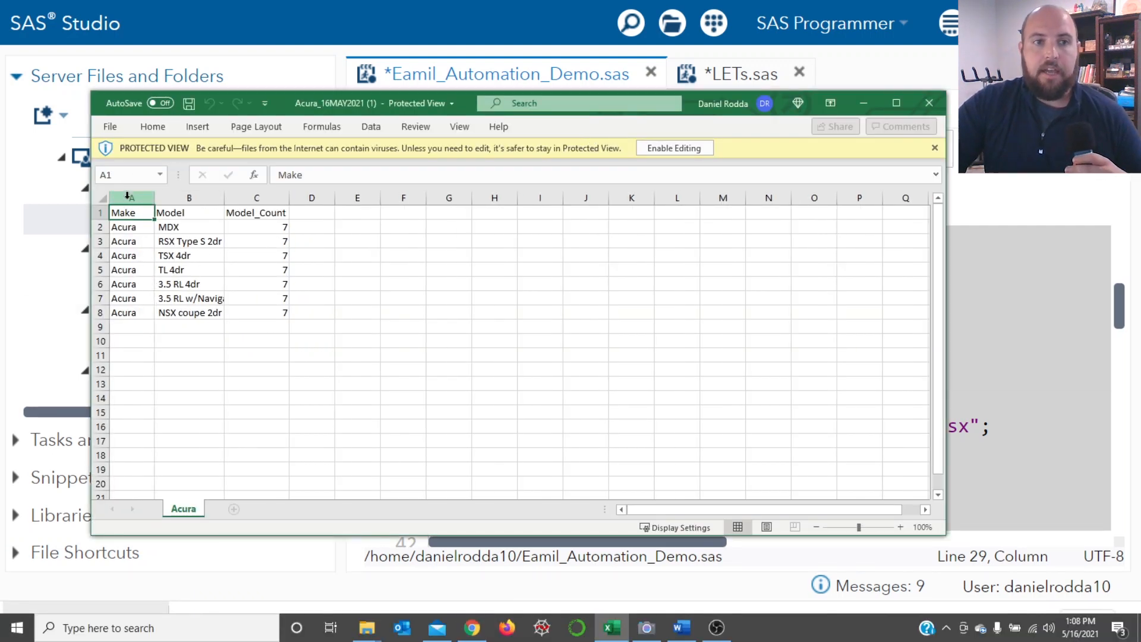
{"action": "left_click", "coordinate": [189, 197]}
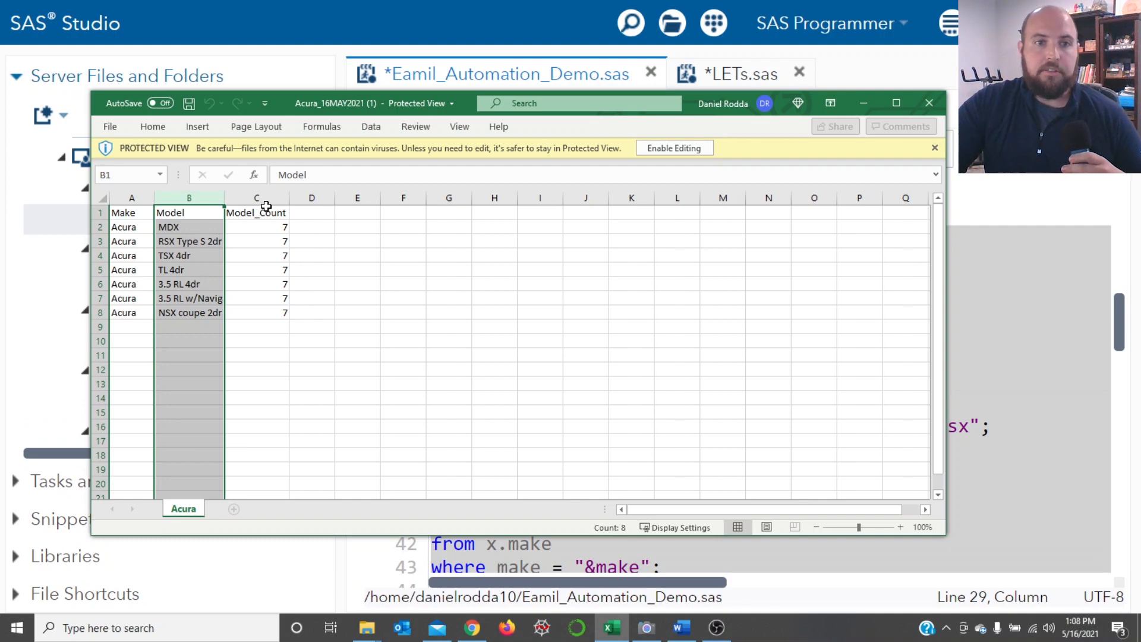
{"action": "left_click", "coordinate": [256, 199]}
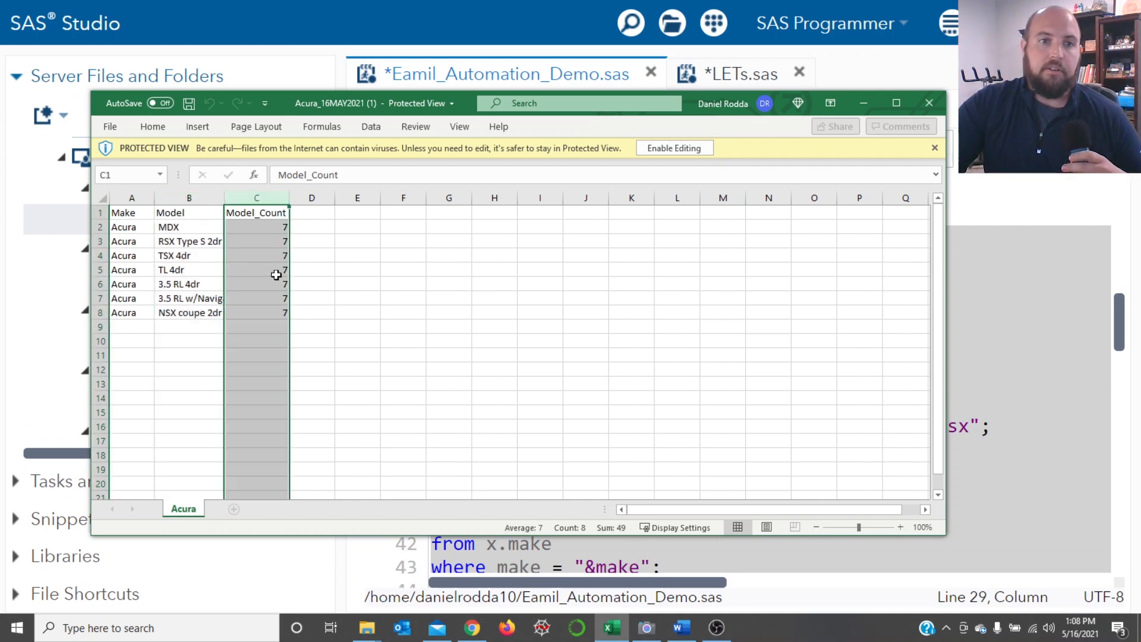
{"action": "left_click", "coordinate": [257, 284]}
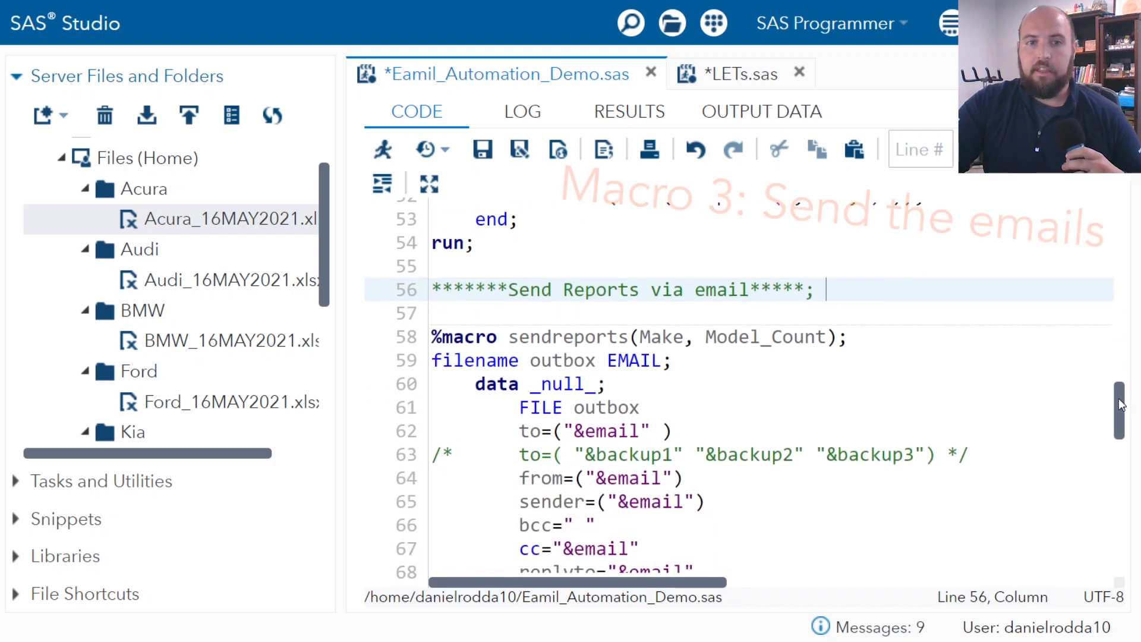
{"action": "scroll", "scroll_direction": "down", "scroll_amount": 3}
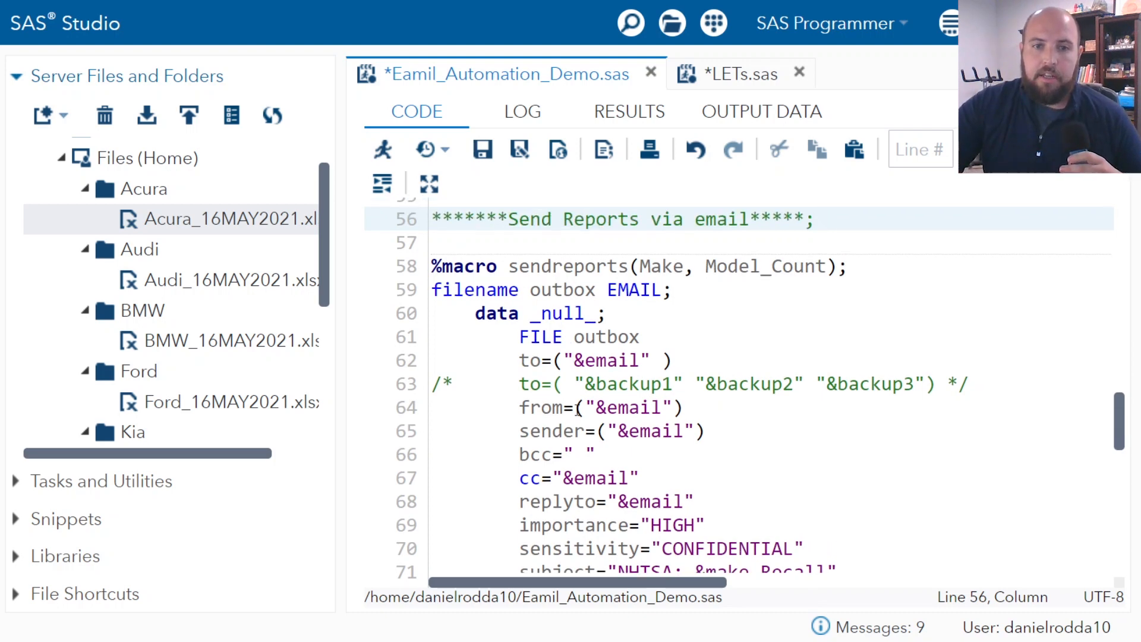
{"action": "scroll", "scroll_direction": "down", "scroll_amount": 3}
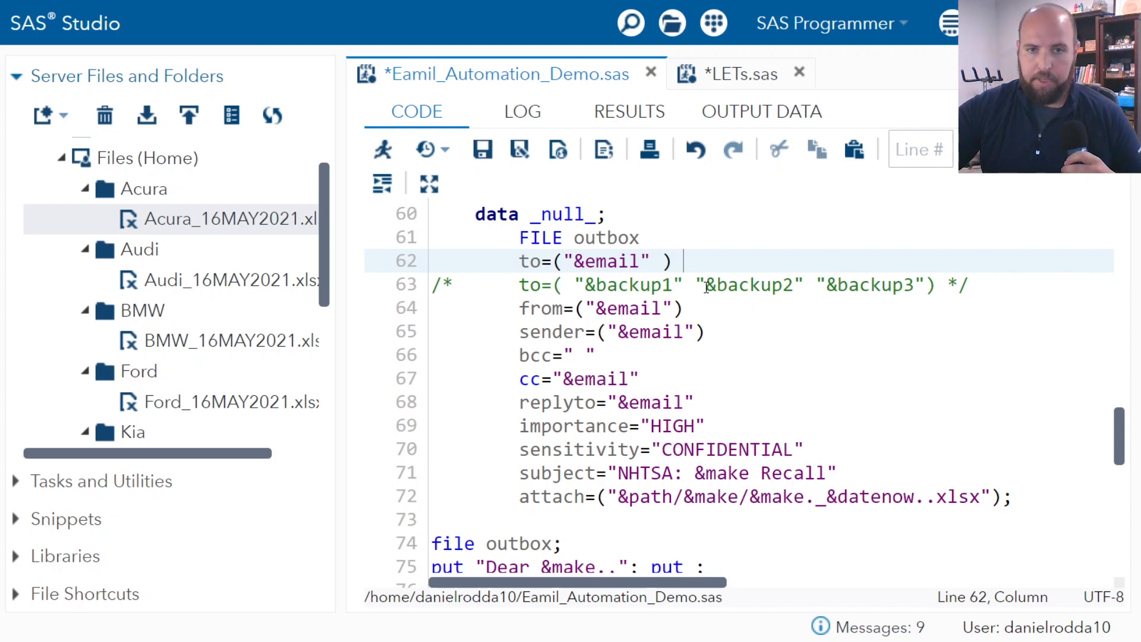
{"action": "left_click", "coordinate": [684, 284]}
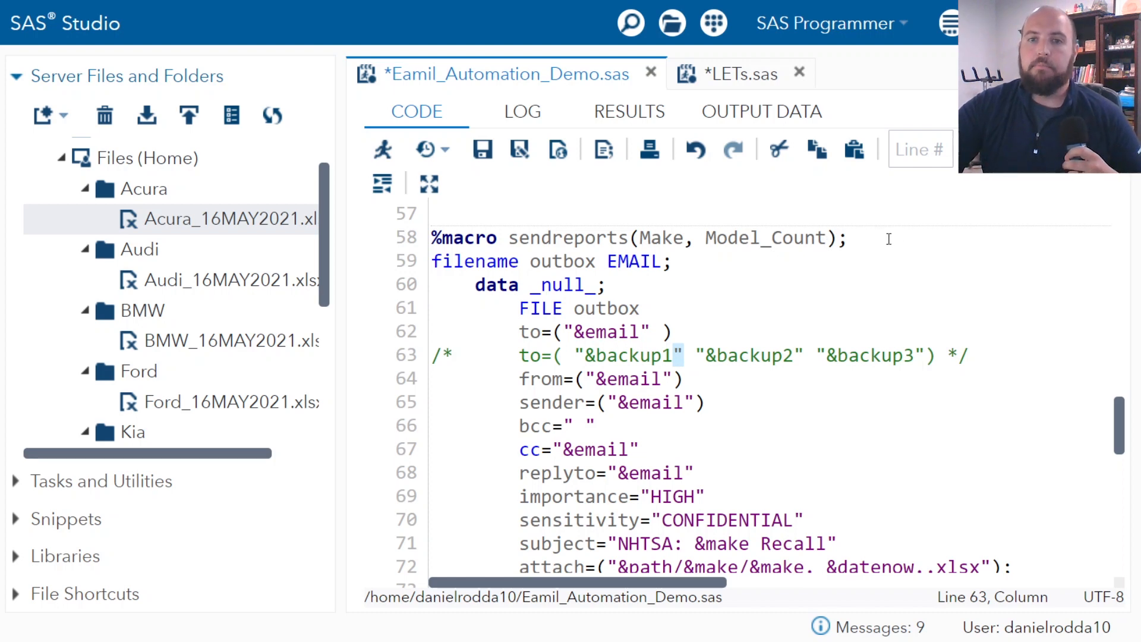
{"action": "mouse_move", "coordinate": [1039, 251]}
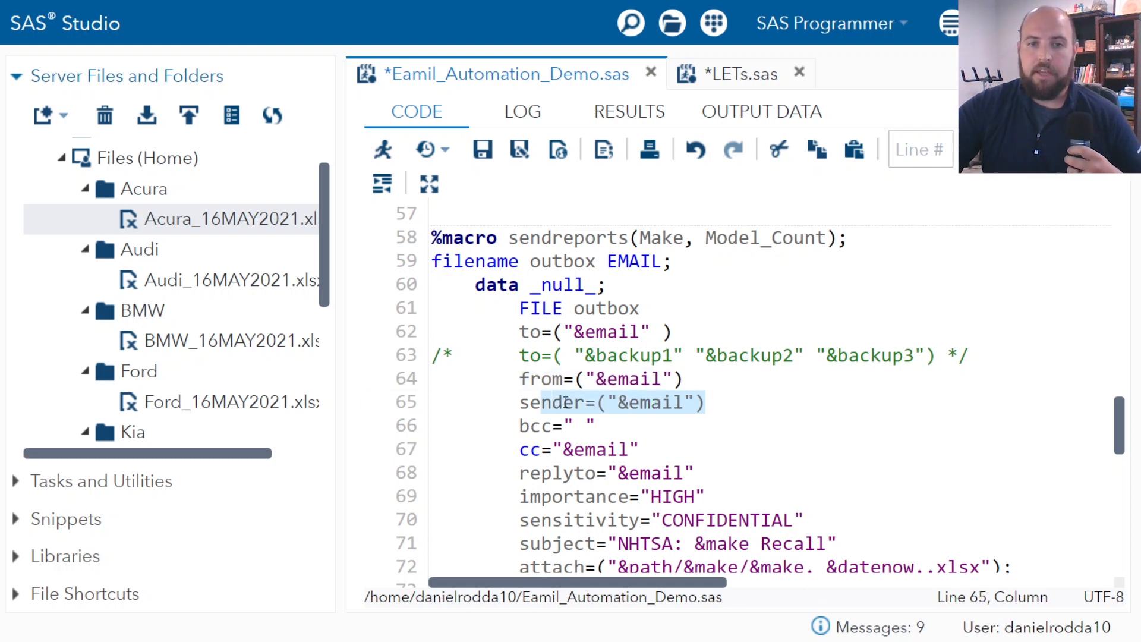
{"action": "left_click", "coordinate": [556, 425]}
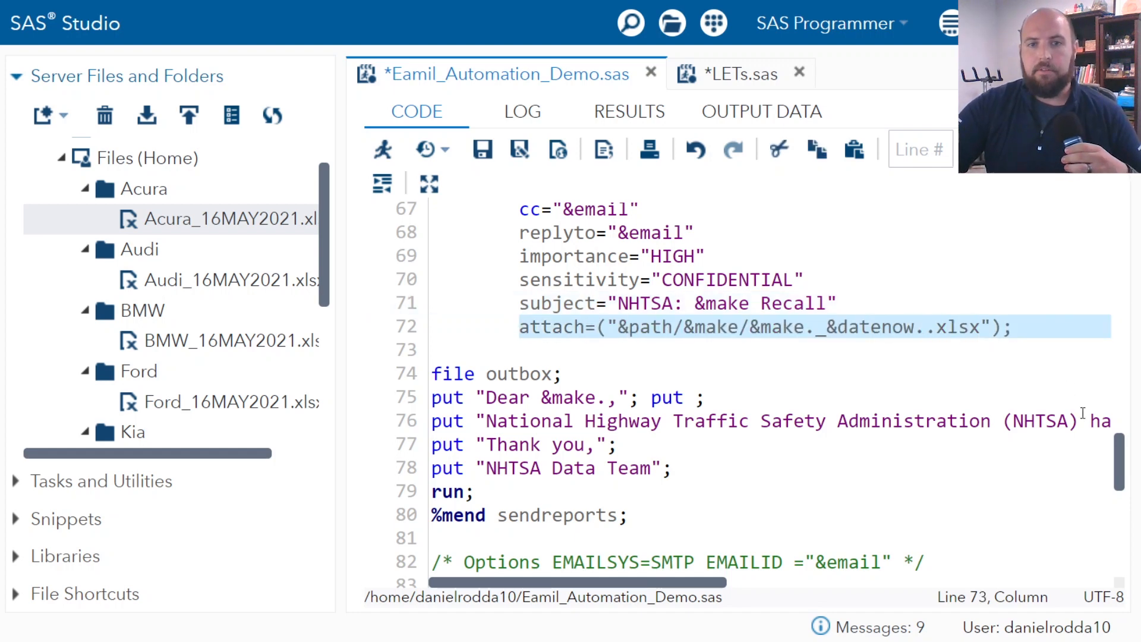
{"action": "mouse_move", "coordinate": [1121, 448]}
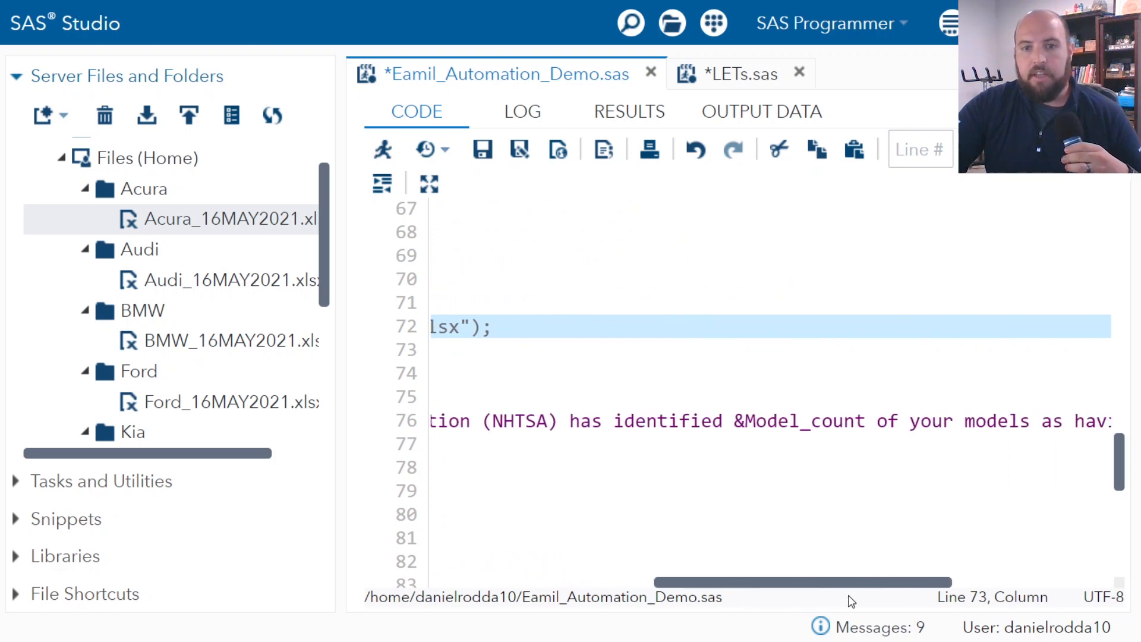
{"action": "scroll", "scroll_direction": "right", "scroll_amount": 3}
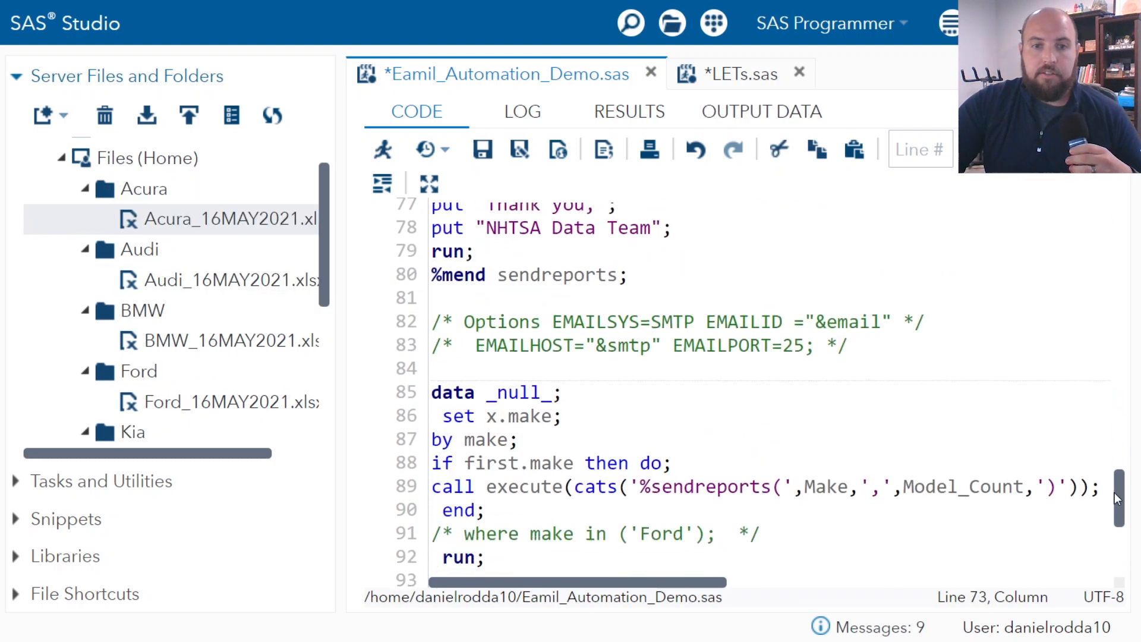
Step: Run the email automation program and view its fresh log with 22 notes
{"action": "scroll", "scroll_direction": "down", "scroll_amount": 3}
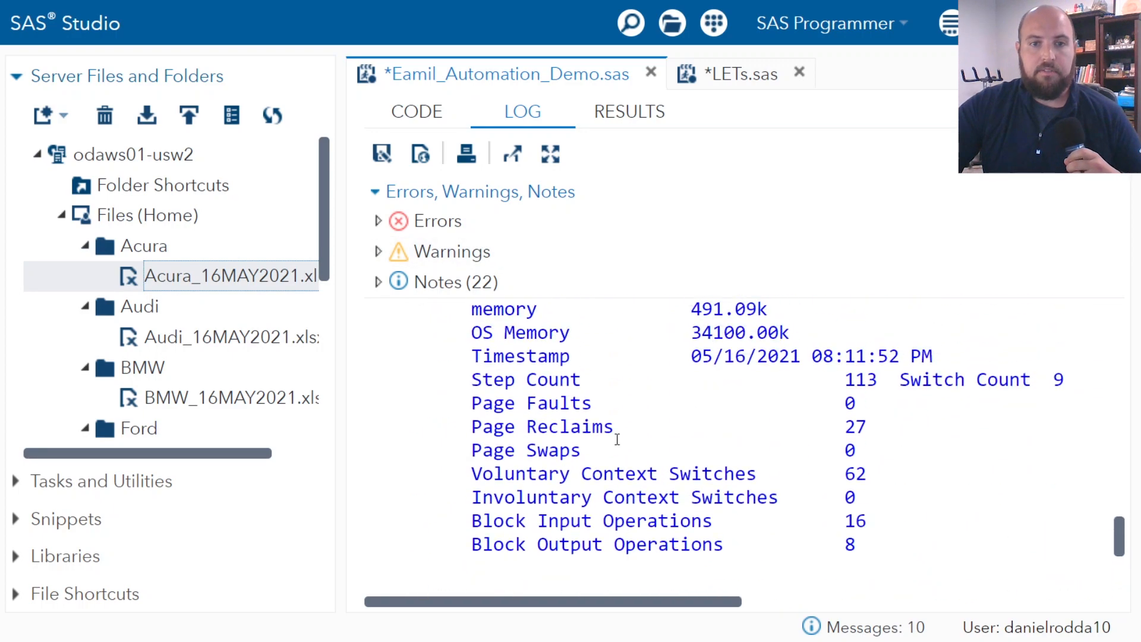
Step: Review the Toyota and Kia email steps with attachments in the log, then go back to the sendreports macro
{"action": "scroll", "scroll_direction": "down", "scroll_amount": 3}
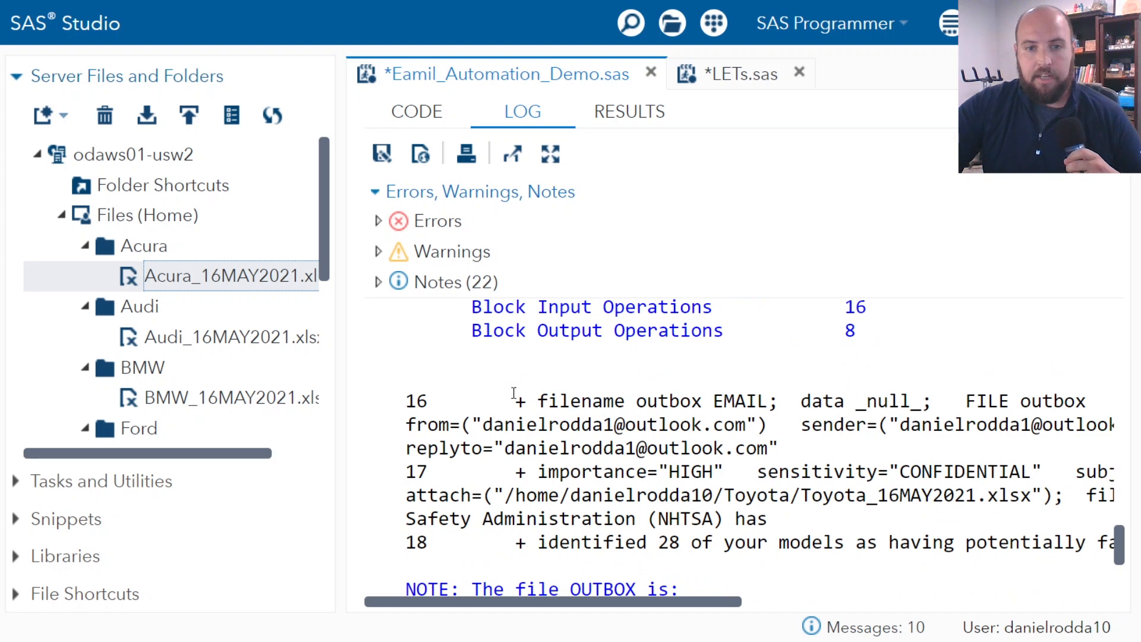
{"action": "left_click_drag", "start_coordinate": [510, 400], "coordinate": [1026, 542]}
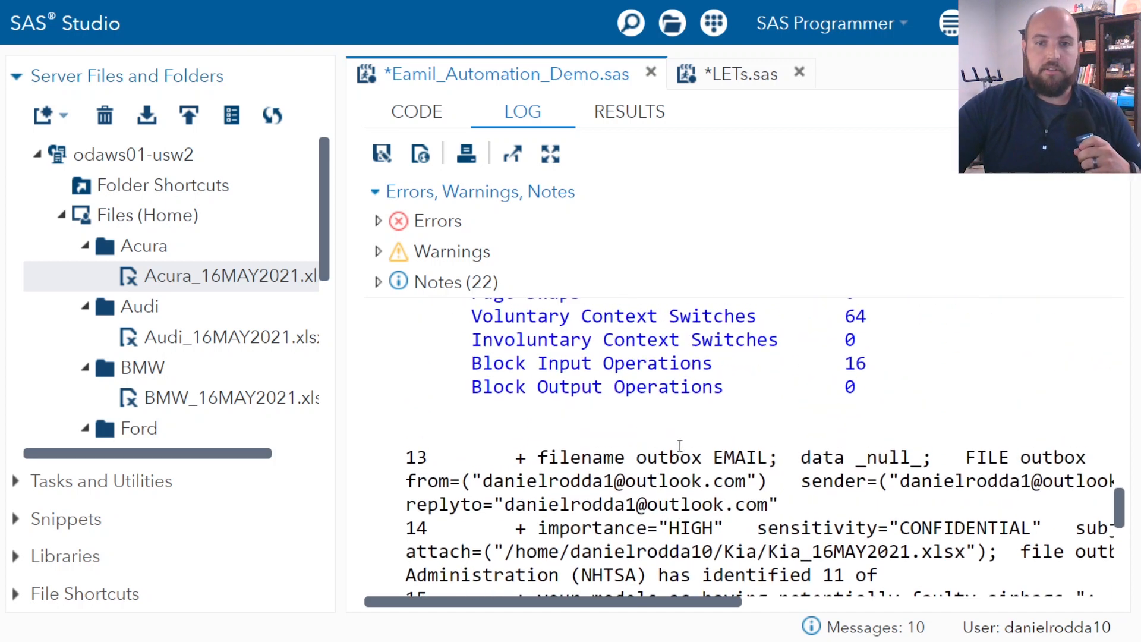
{"action": "left_click", "coordinate": [416, 112]}
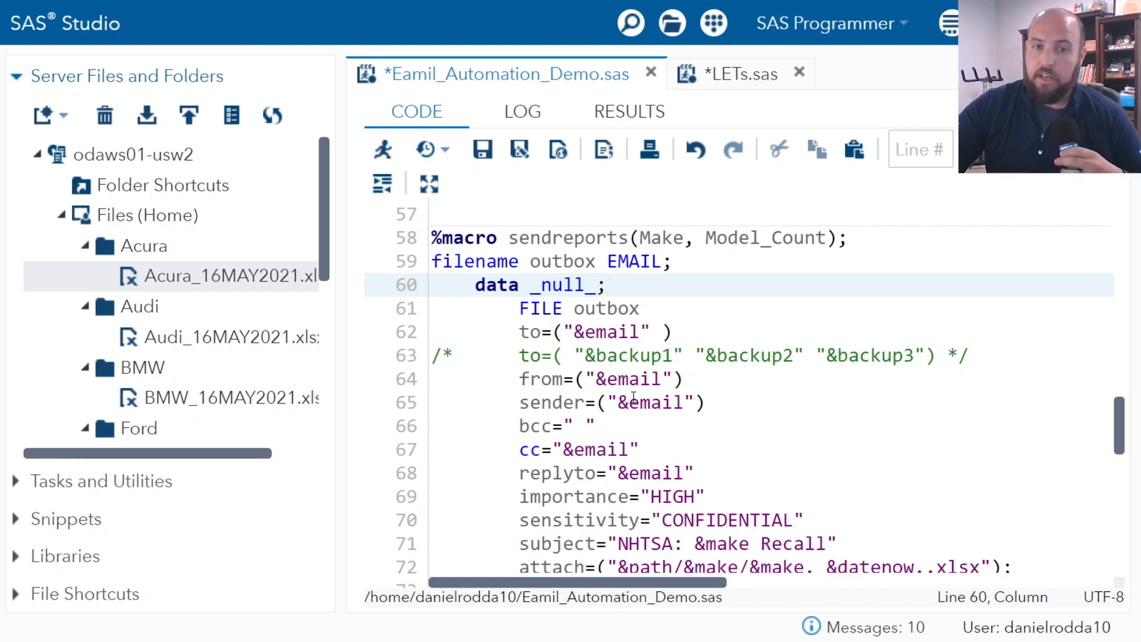
Step: Run only lines 96–106, the text-message status and libname X clear code, confirming X deassigned
{"action": "left_click", "coordinate": [605, 284]}
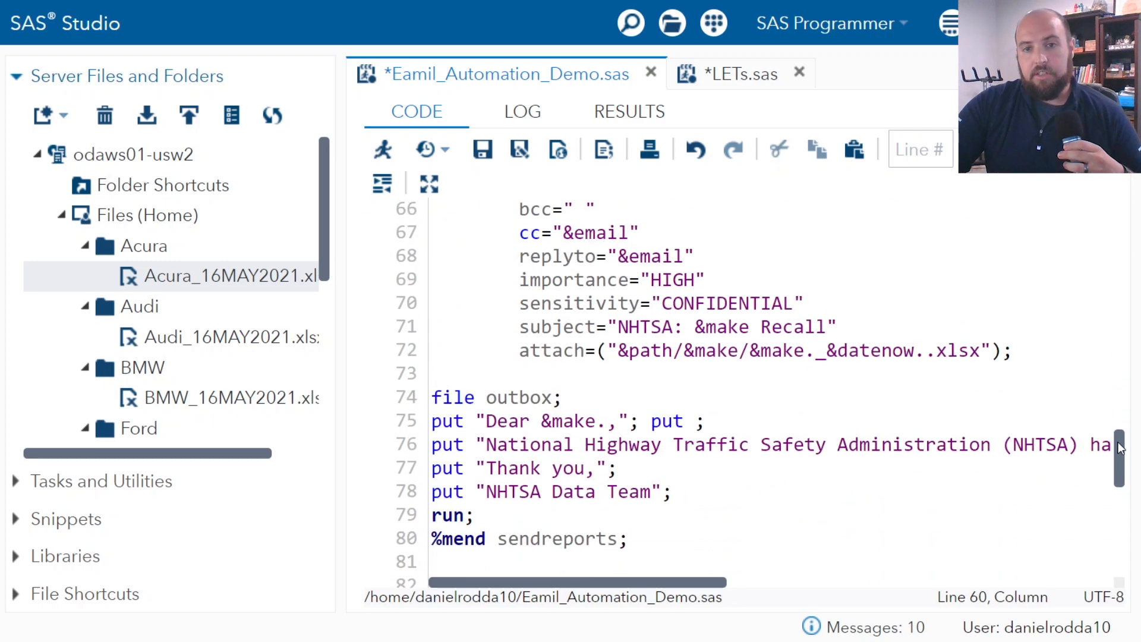
{"action": "scroll", "scroll_direction": "down", "scroll_amount": 3}
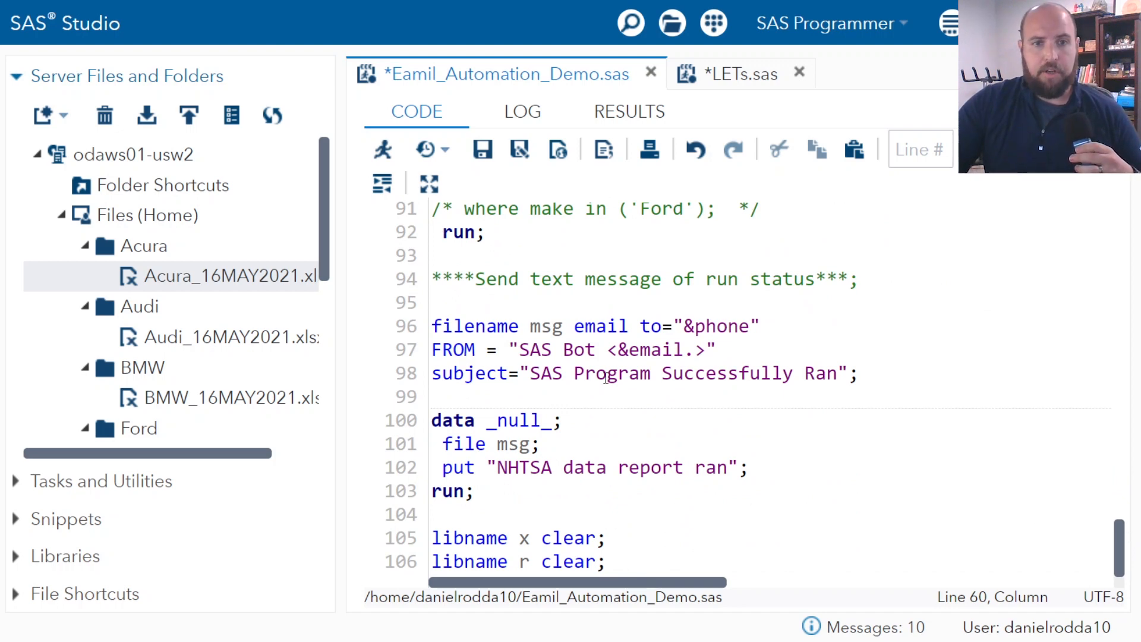
{"action": "left_click_drag", "start_coordinate": [431, 302], "coordinate": [472, 491]}
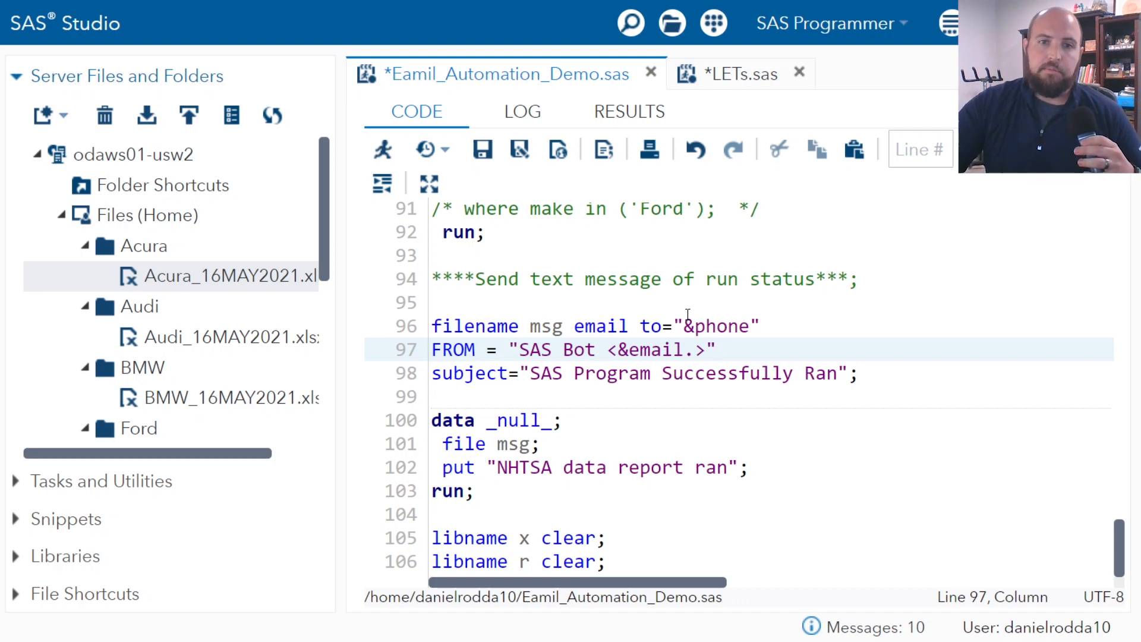
{"action": "mouse_move", "coordinate": [670, 427]}
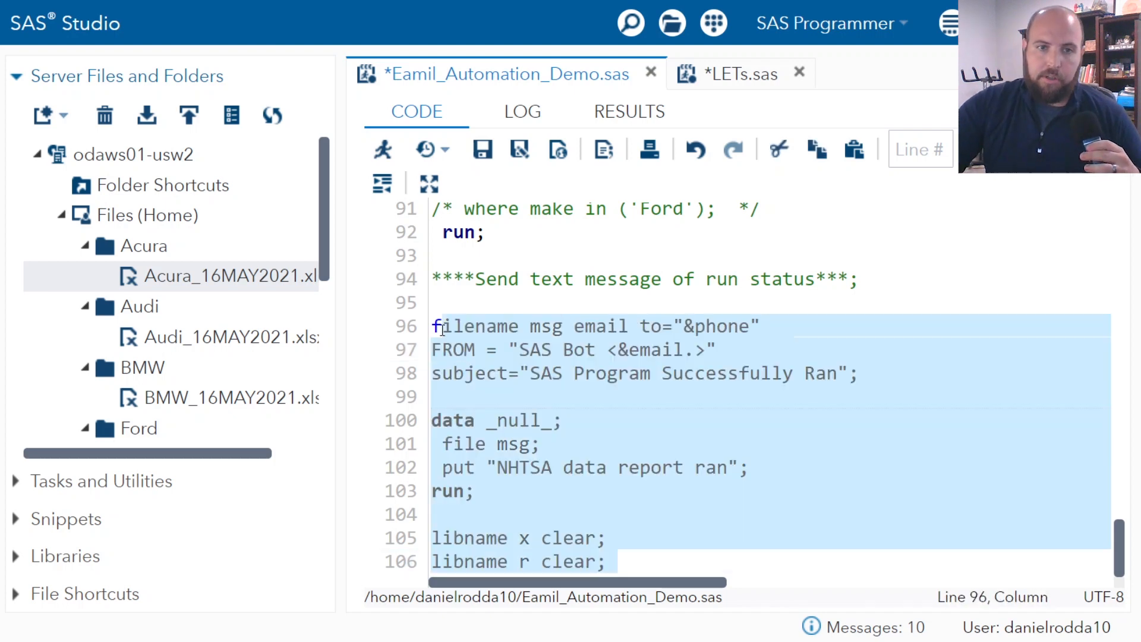
{"action": "left_click", "coordinate": [522, 112]}
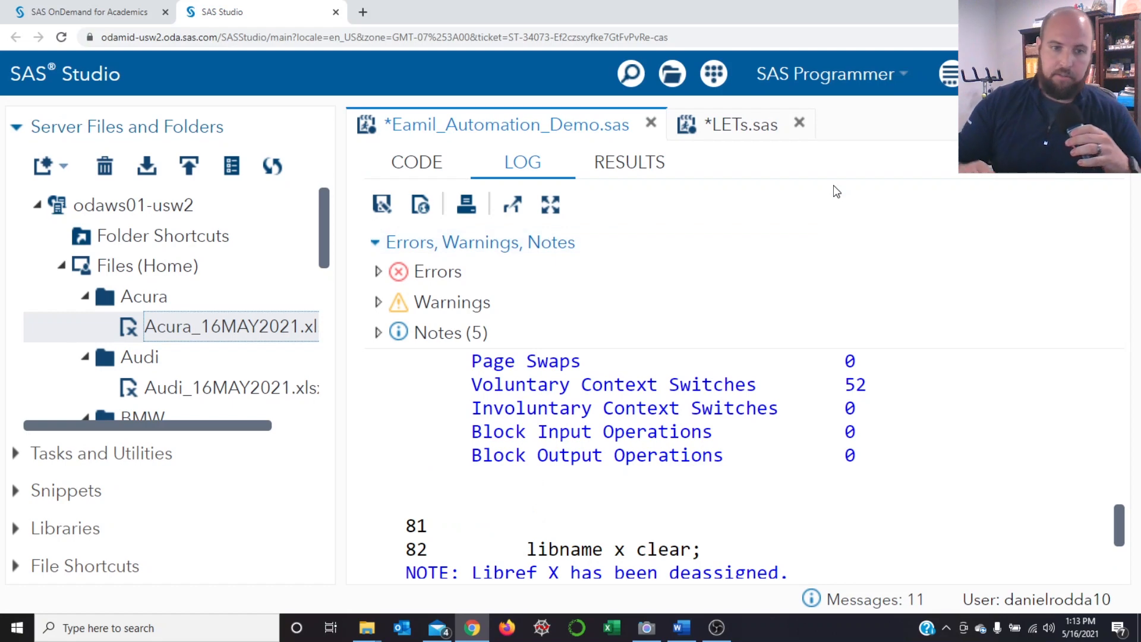
{"action": "mouse_move", "coordinate": [443, 628]}
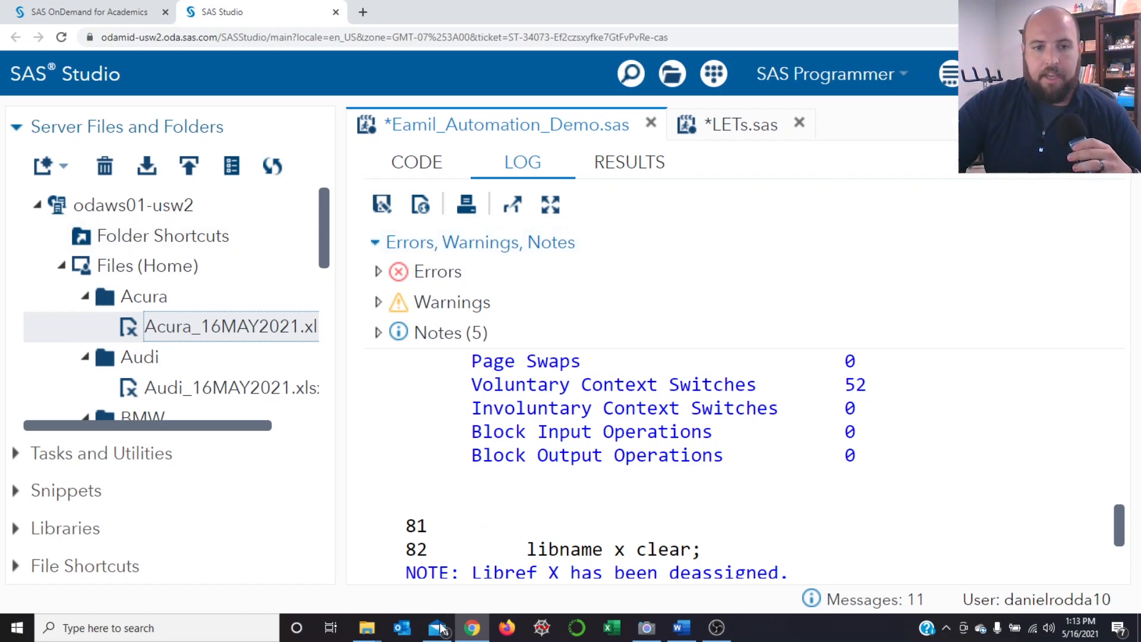
Step: Switch to Mail and view the NHTSA: Ford Recall email with its dated XLSX attachment
{"action": "left_click", "coordinate": [435, 627]}
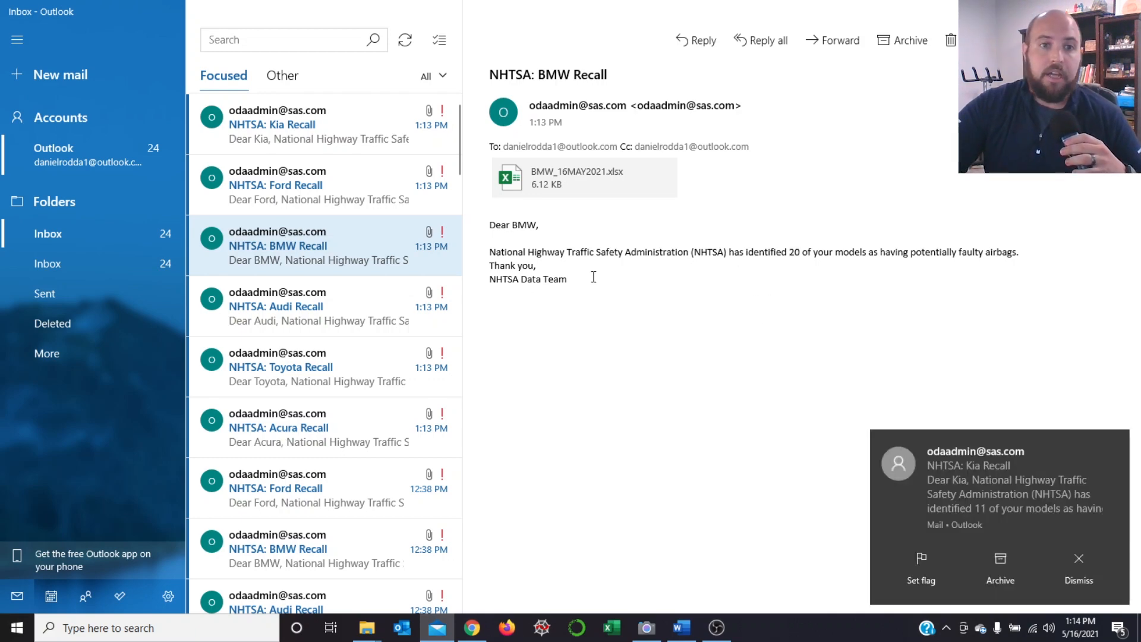
{"action": "left_click", "coordinate": [277, 185]}
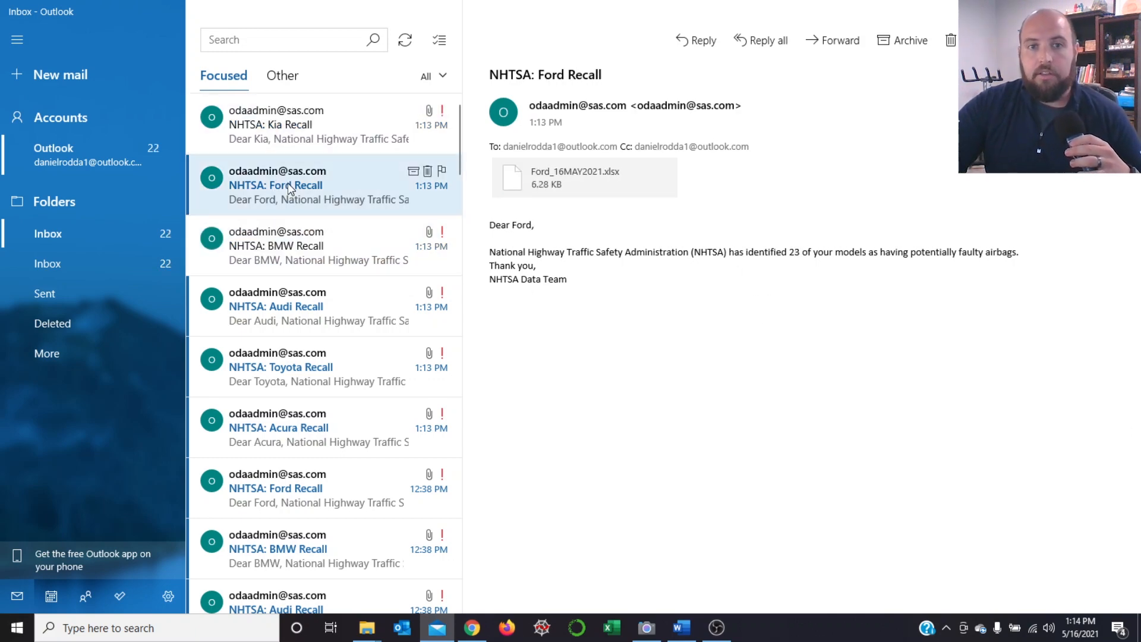